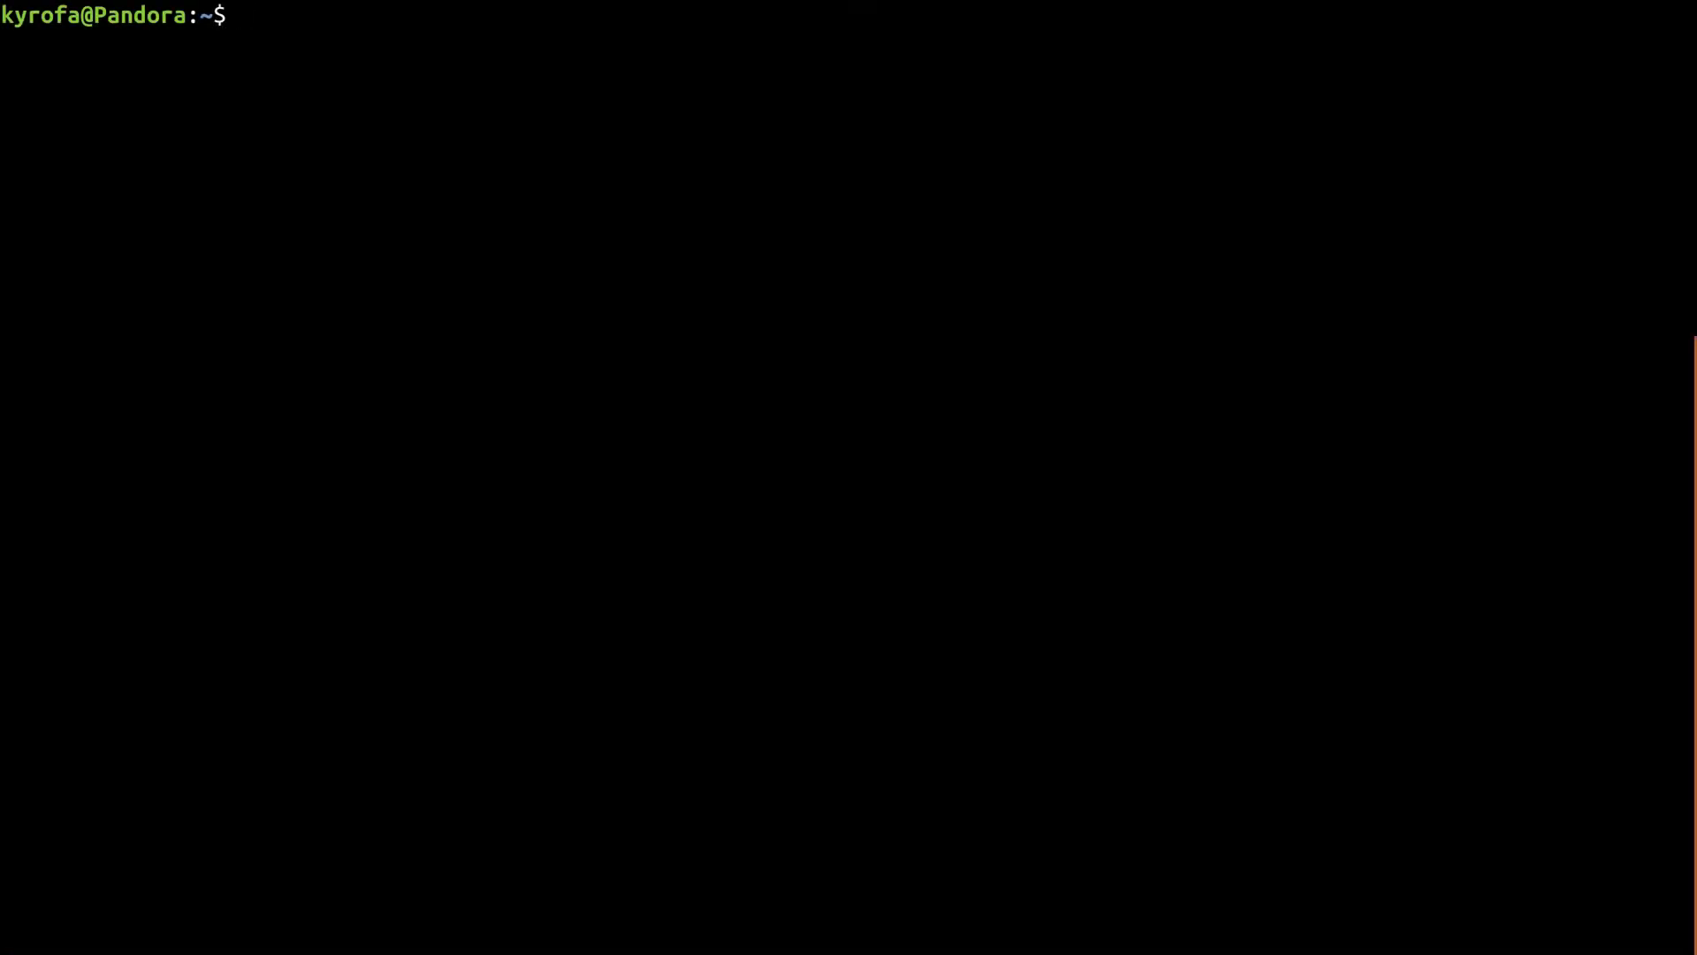
# - From src/turtlebot-model, run sudo dd if=turtlebot-demo.img of=/dev/mmcblk0 to write the image
pyautogui.write('cd src/turtlebot-model/')
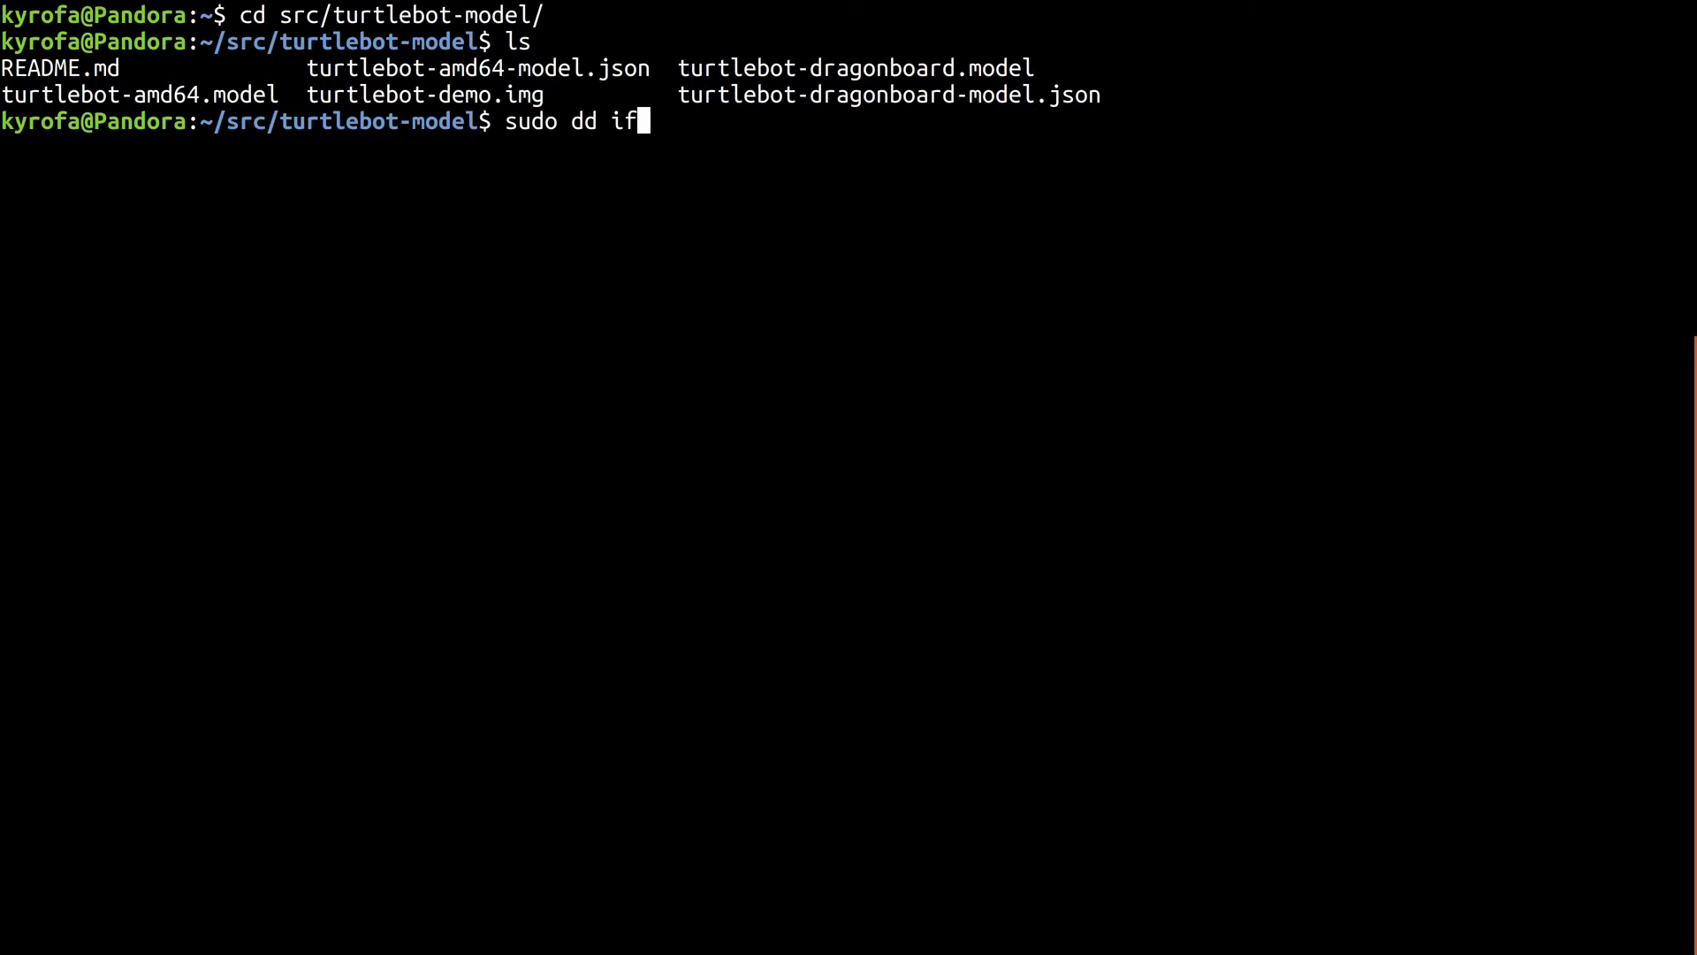
pyautogui.write('=turtle')
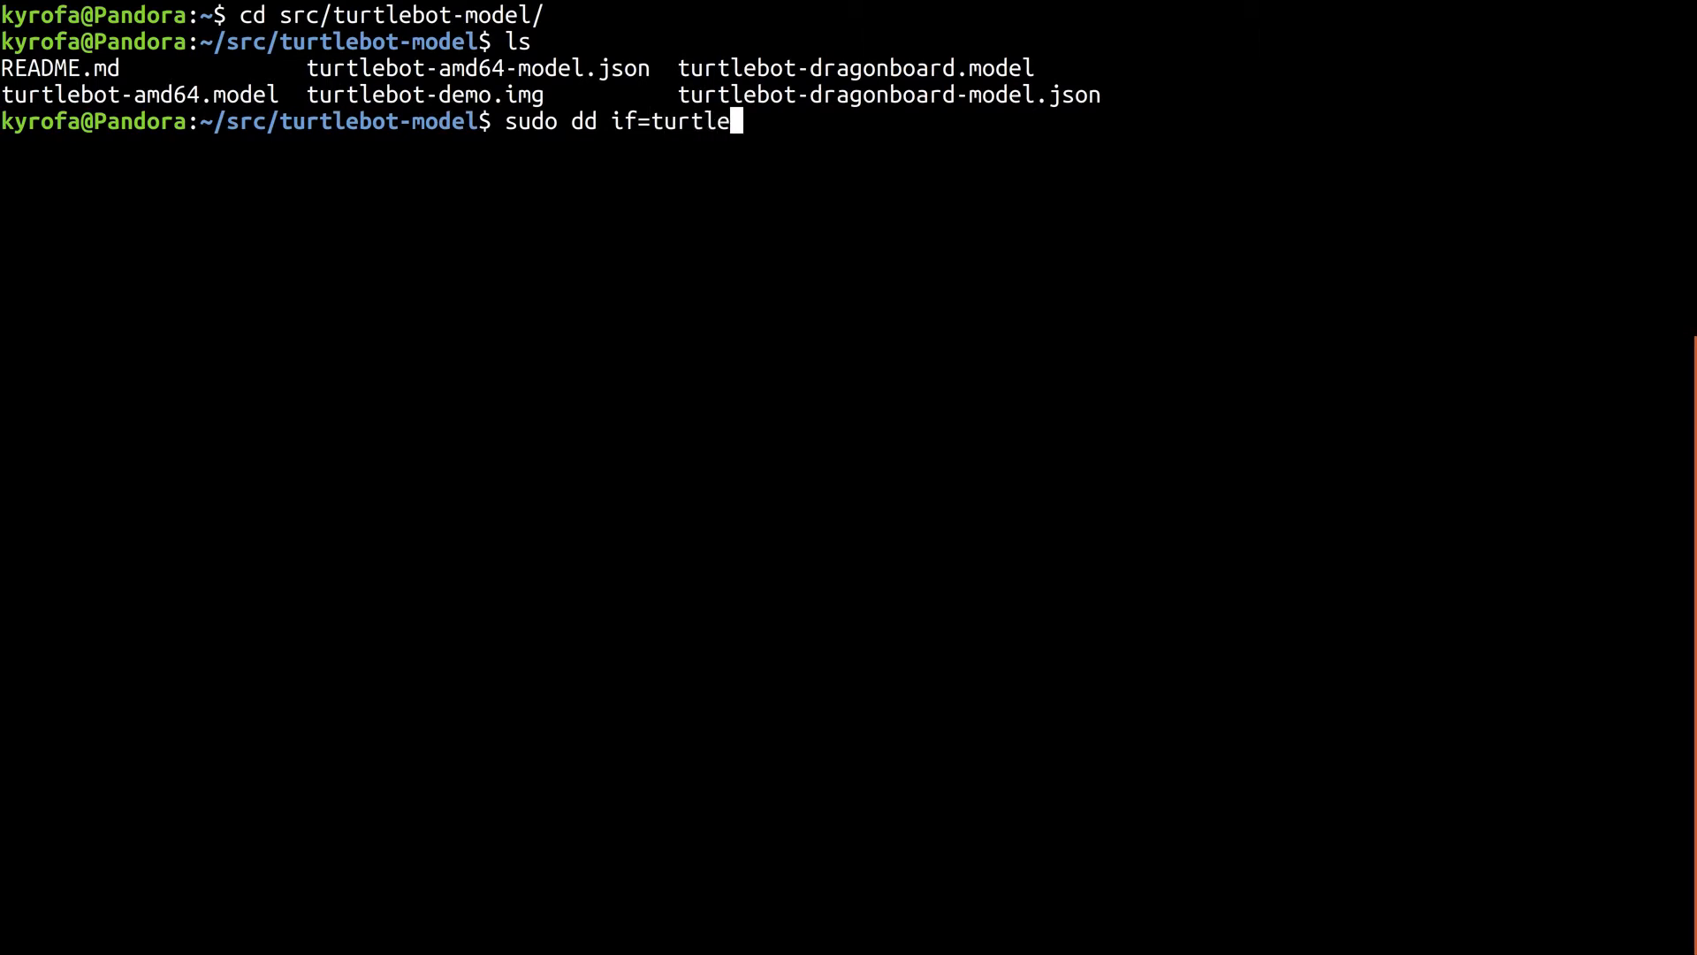
pyautogui.write('bot-demo.img')
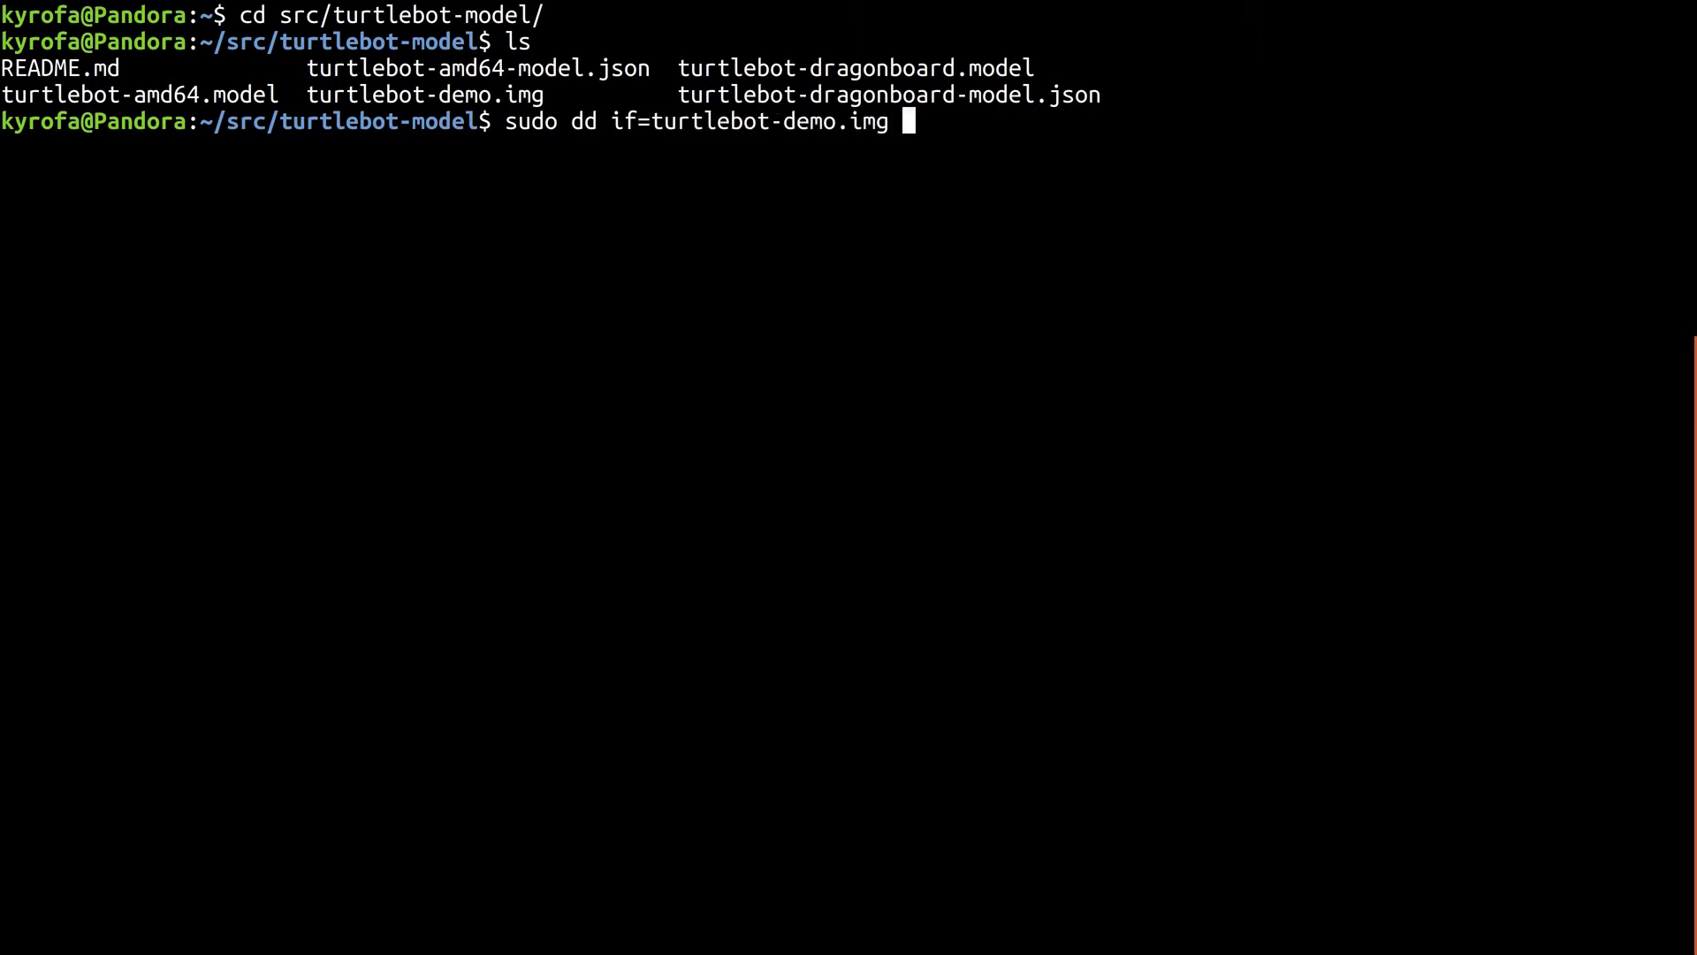
pyautogui.write('of=/dev/mc')
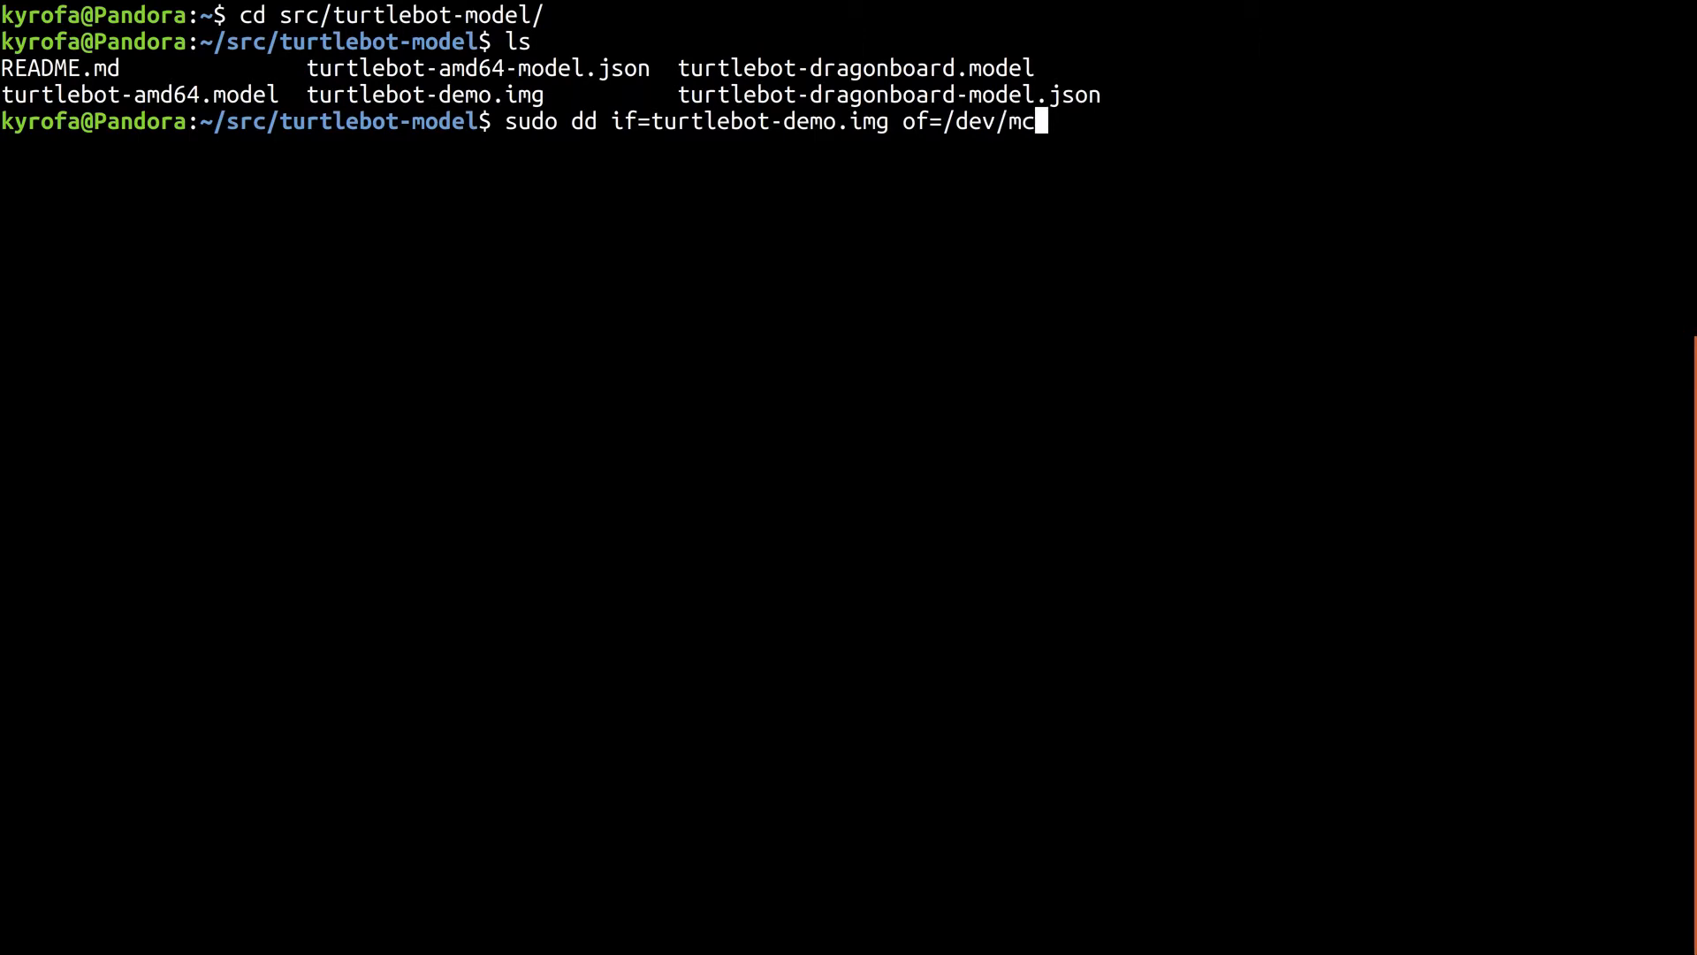
pyautogui.write('mcblk0')
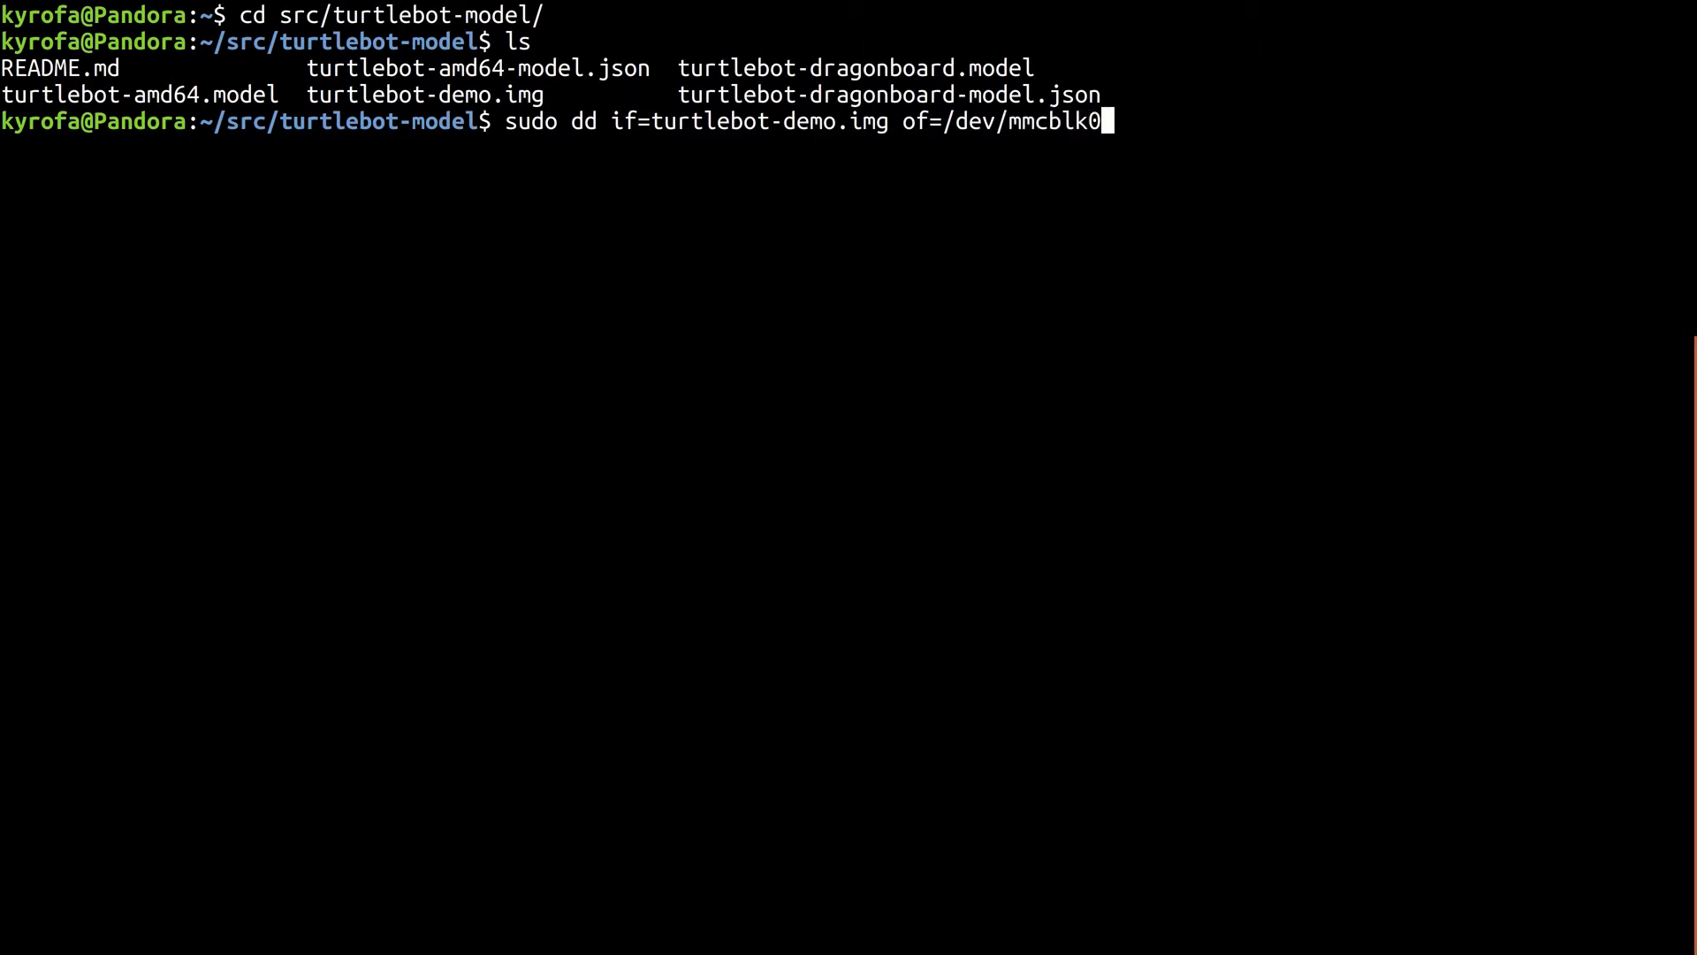
pyautogui.press('Return')
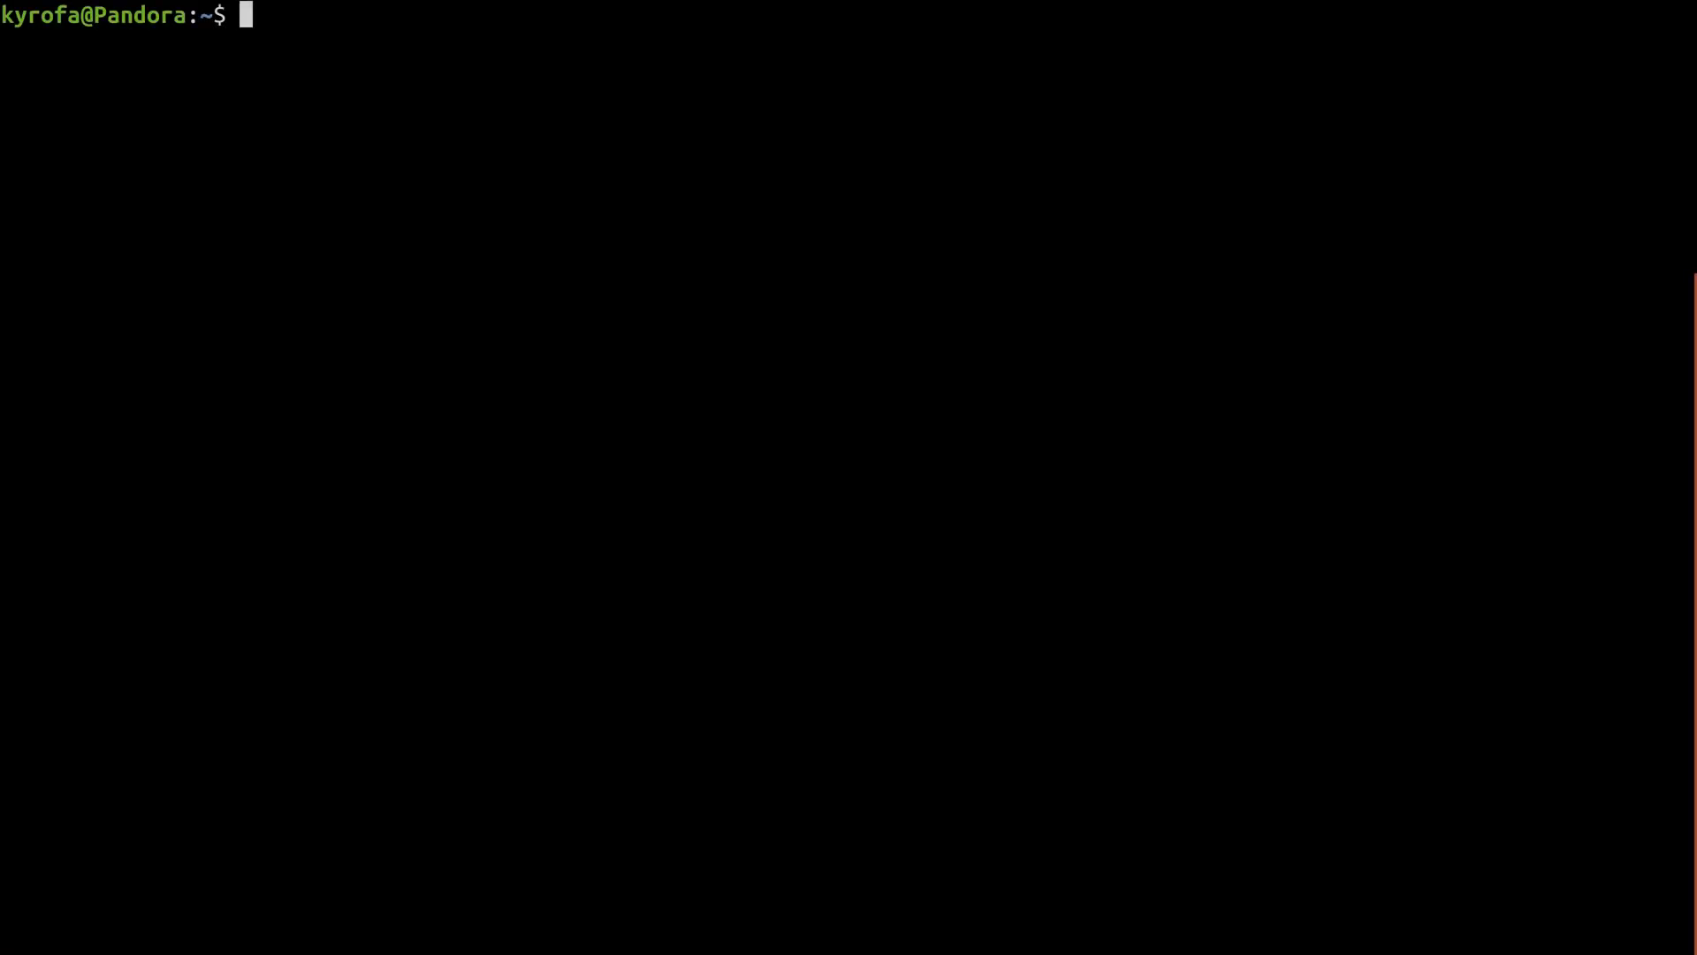
# - List snaps, then sudo snap refresh to bring nextcloud from 11.0.2snap1 to 11.0.2snap2
pyautogui.write('snap list')
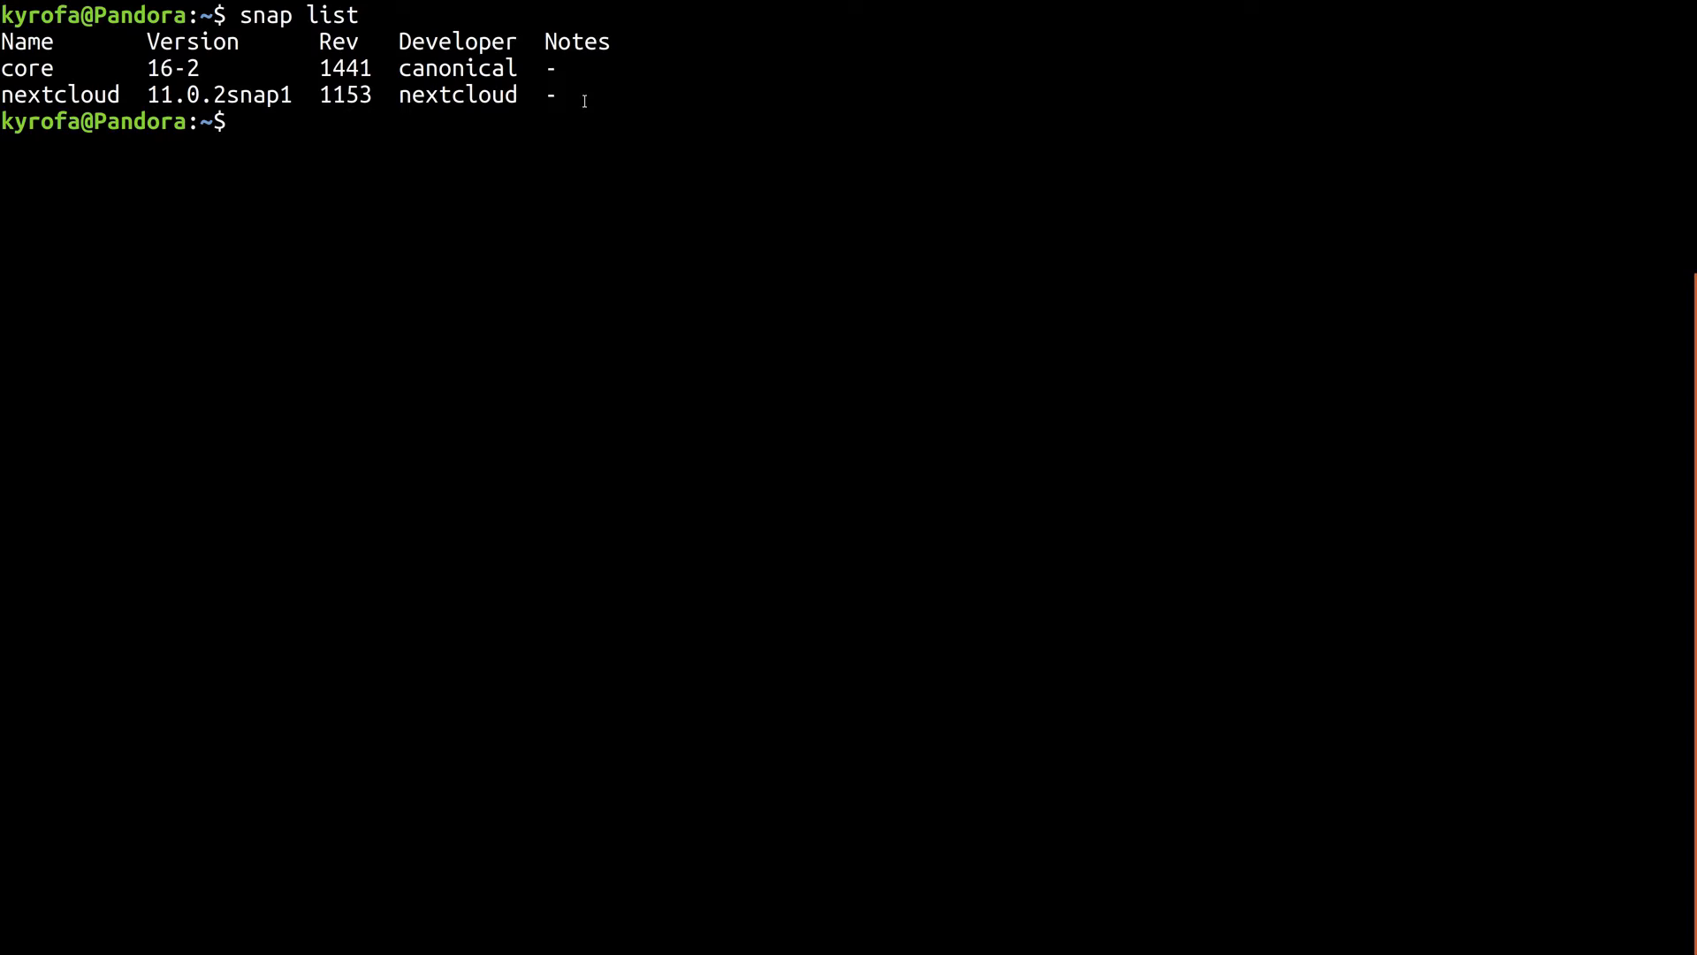
pyautogui.moveTo(854, 576)
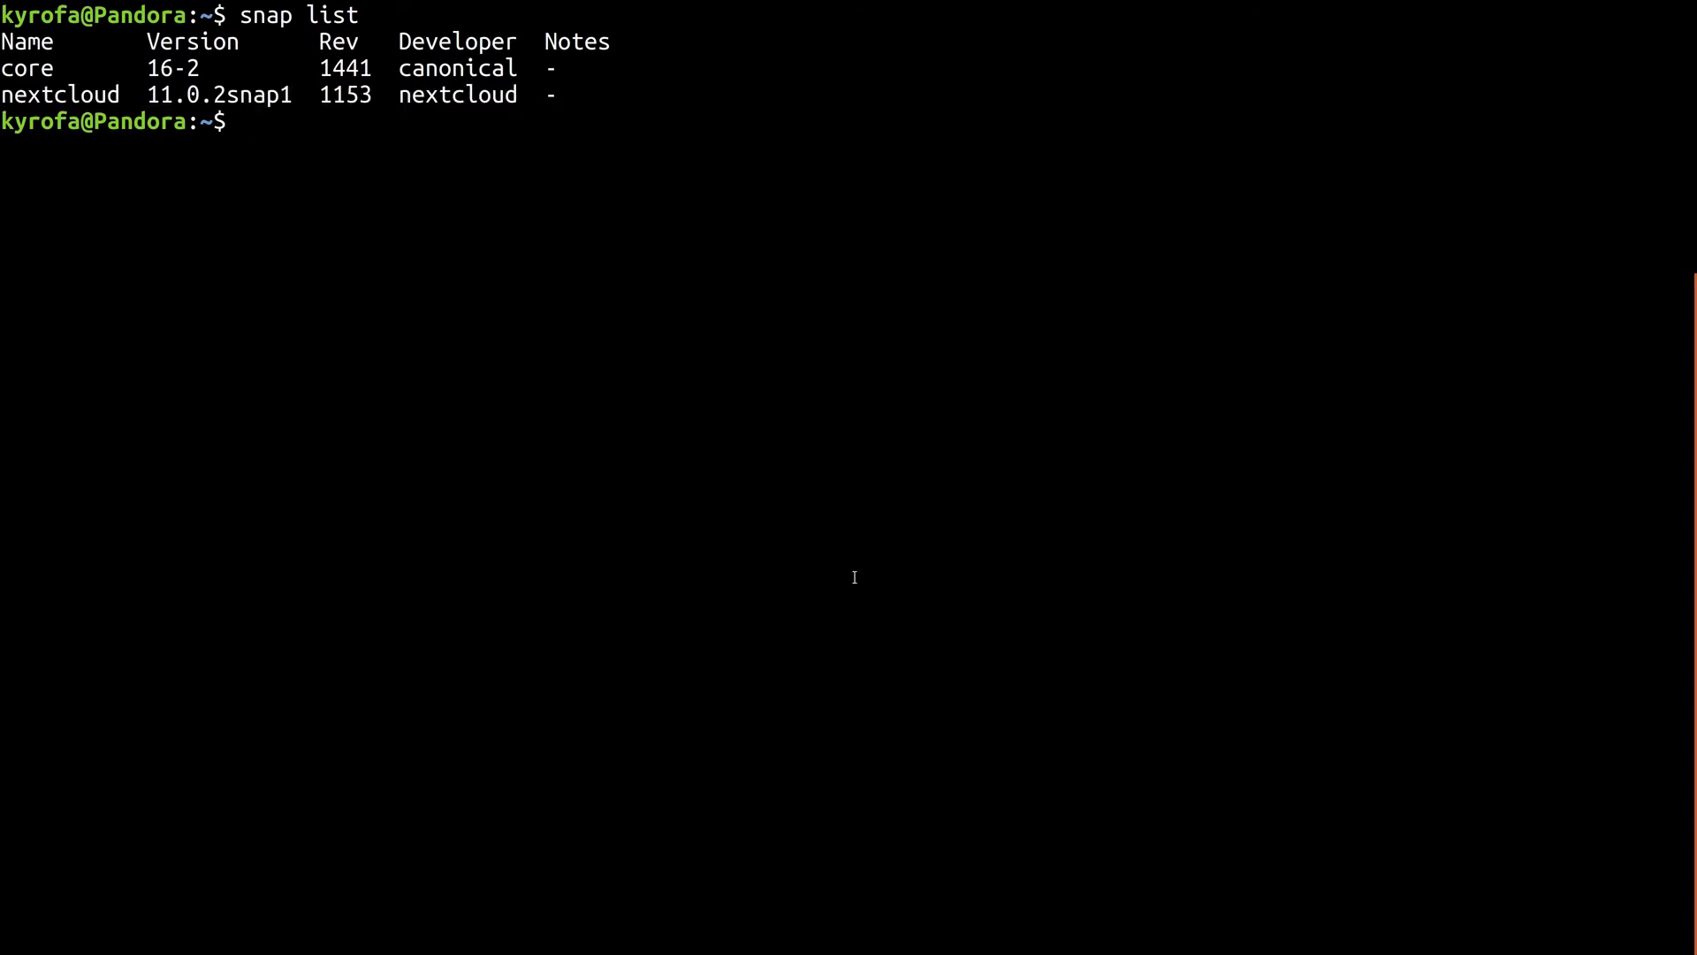
pyautogui.write('sudo snap refresh')
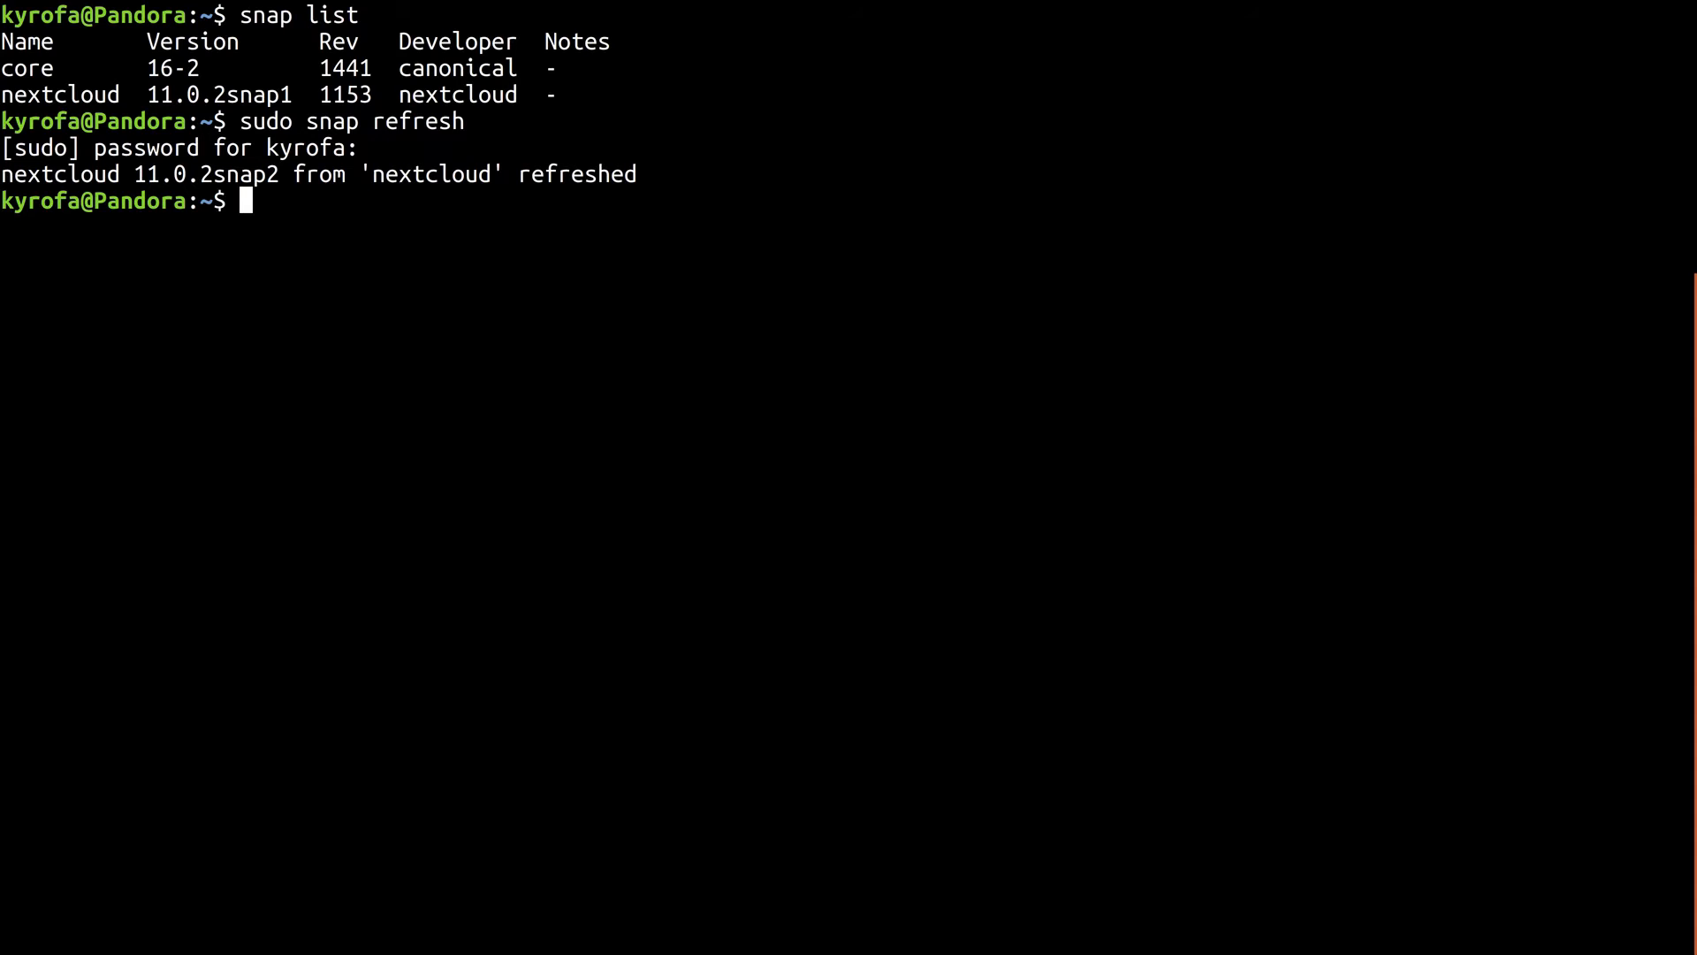
pyautogui.write('sna')
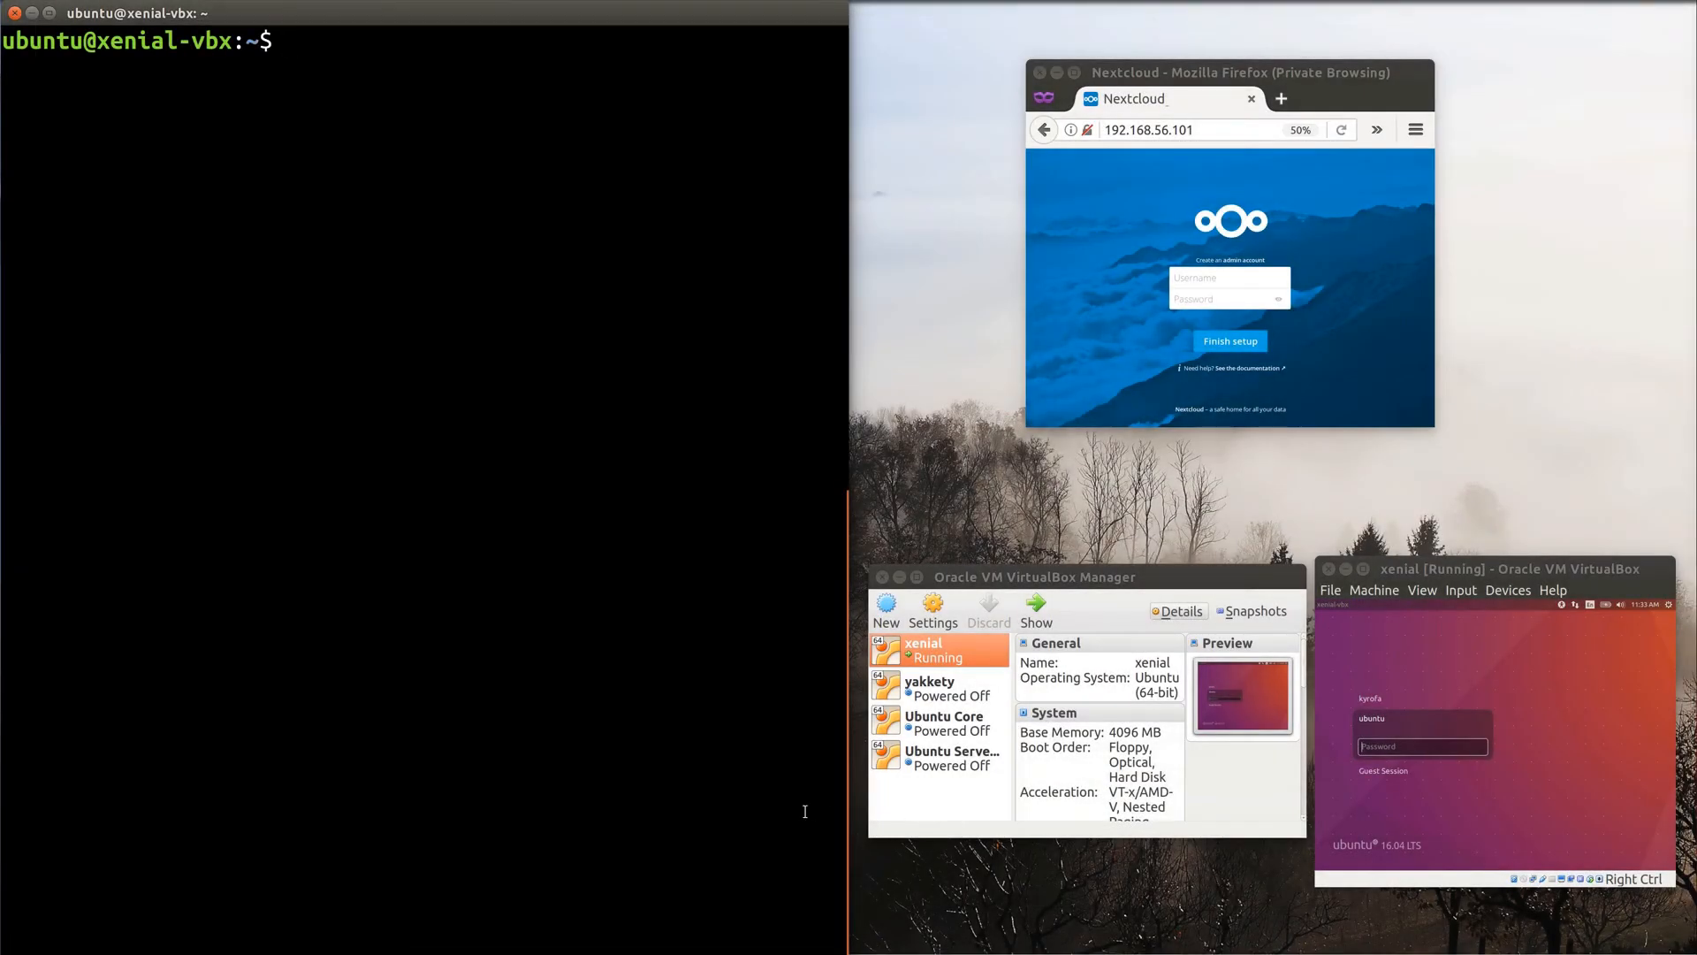
# - On the VM shell, list snaps and start sudo snap refresh, powering off the xenial VM mid-fetch
pyautogui.write('snap list')
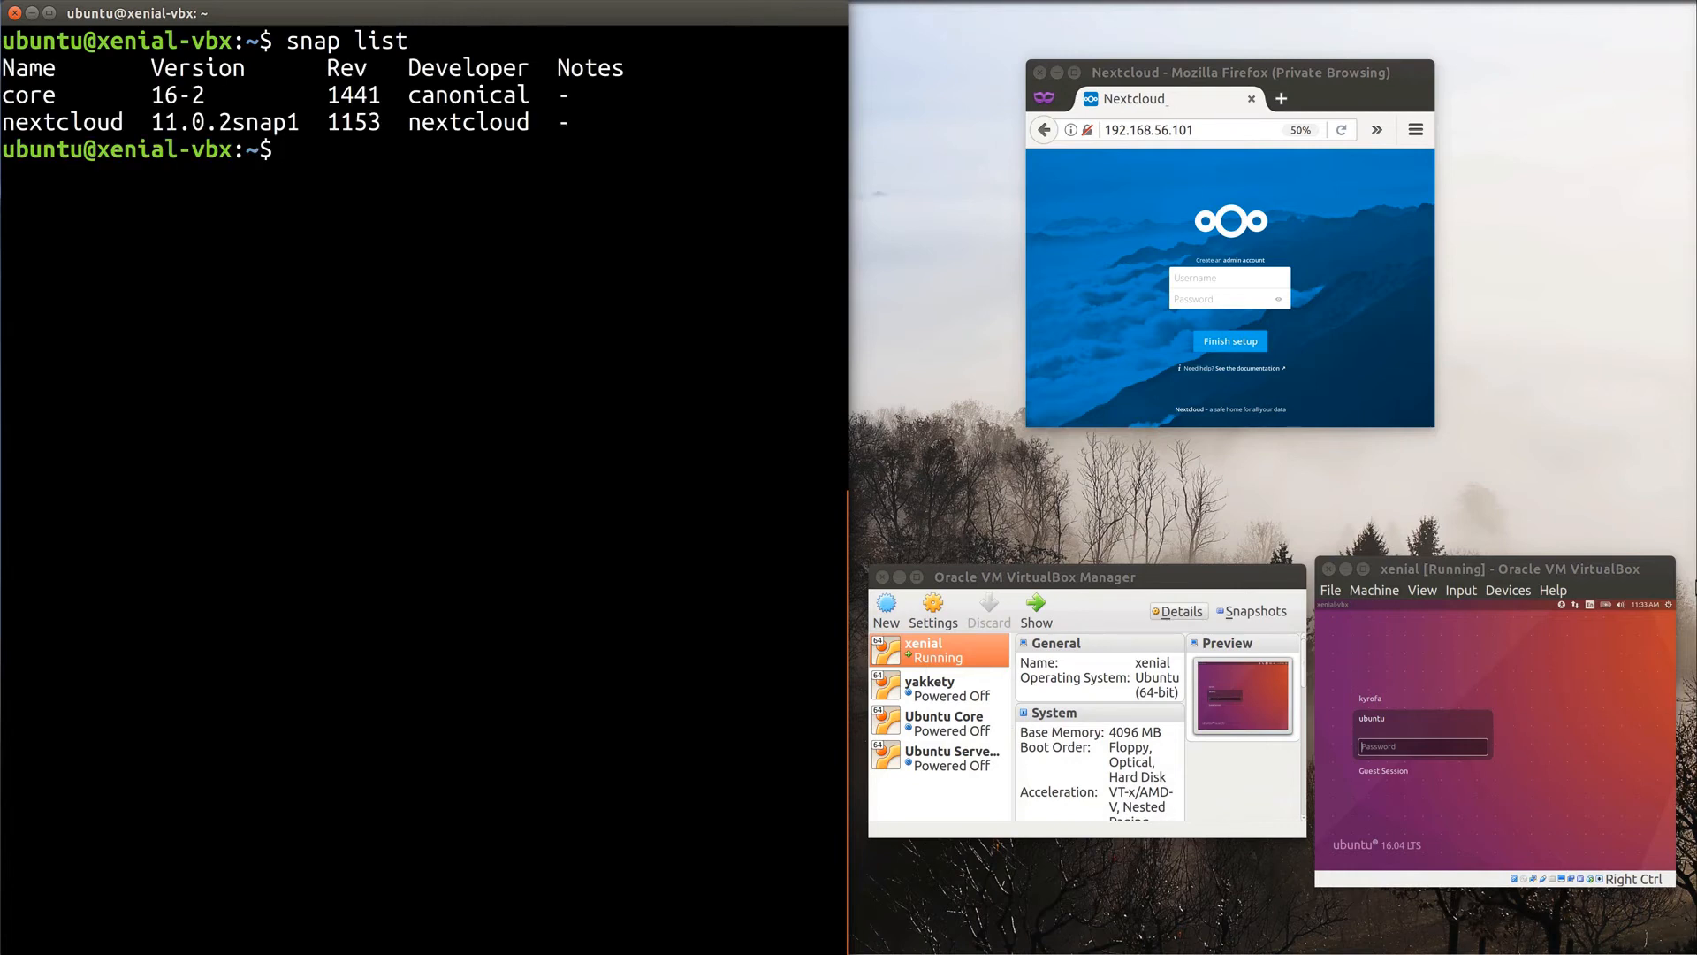
pyautogui.write('sudo snap refresh')
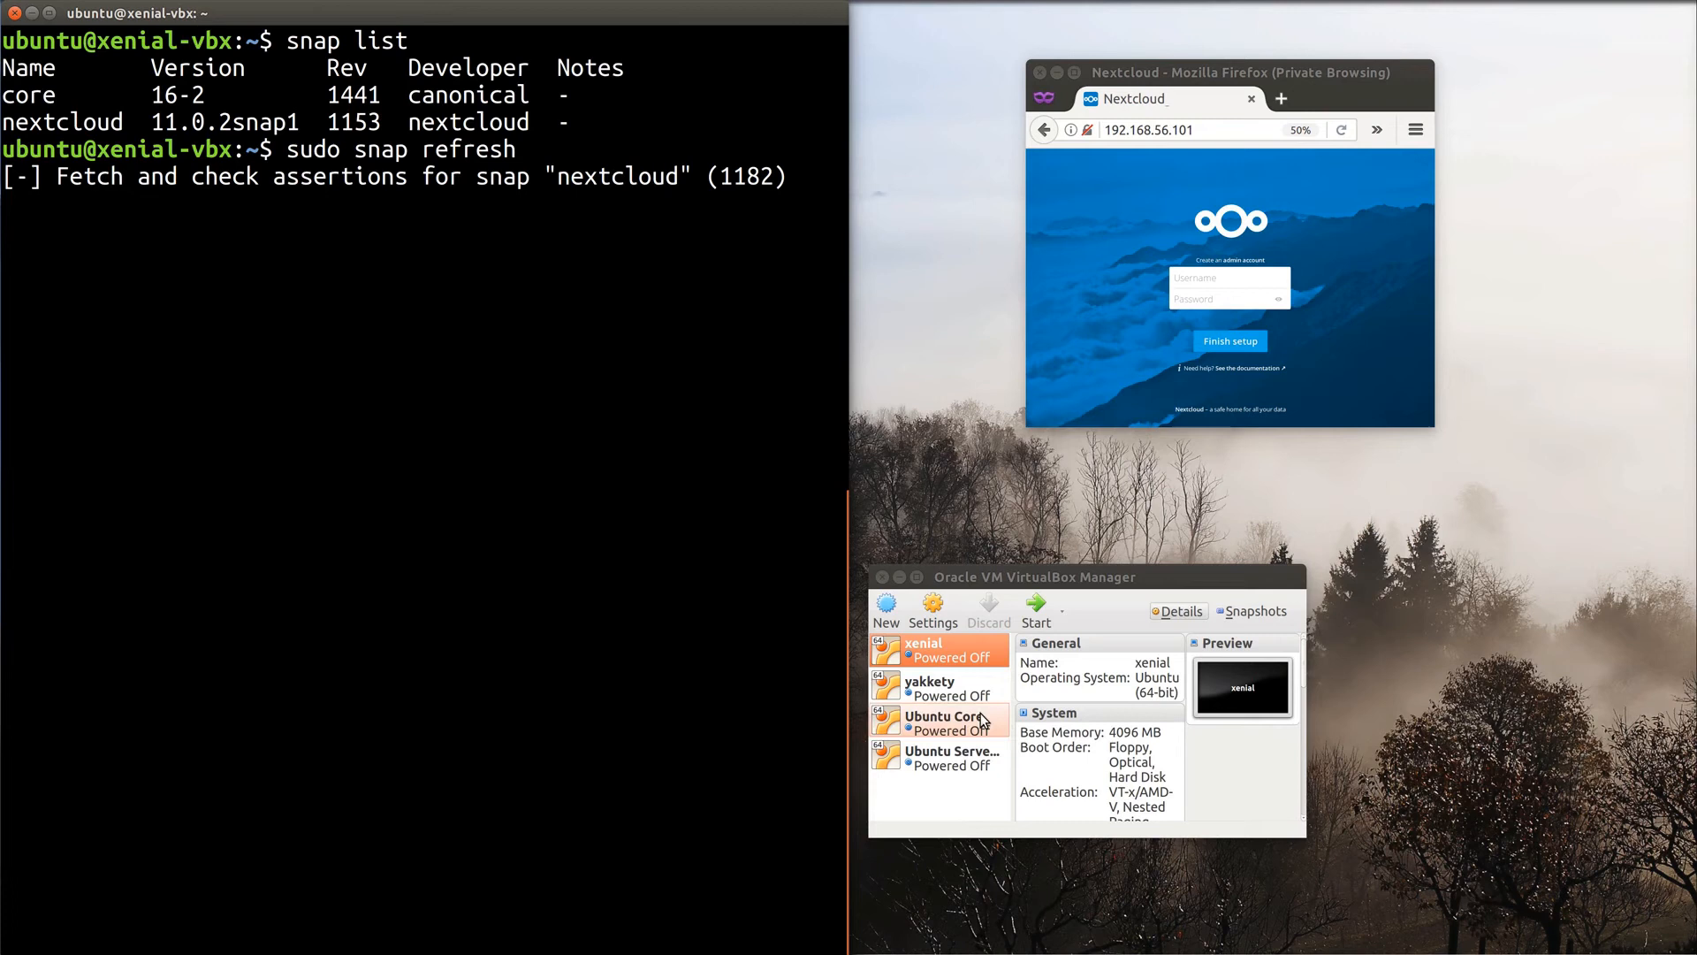
pyautogui.click(1036, 610)
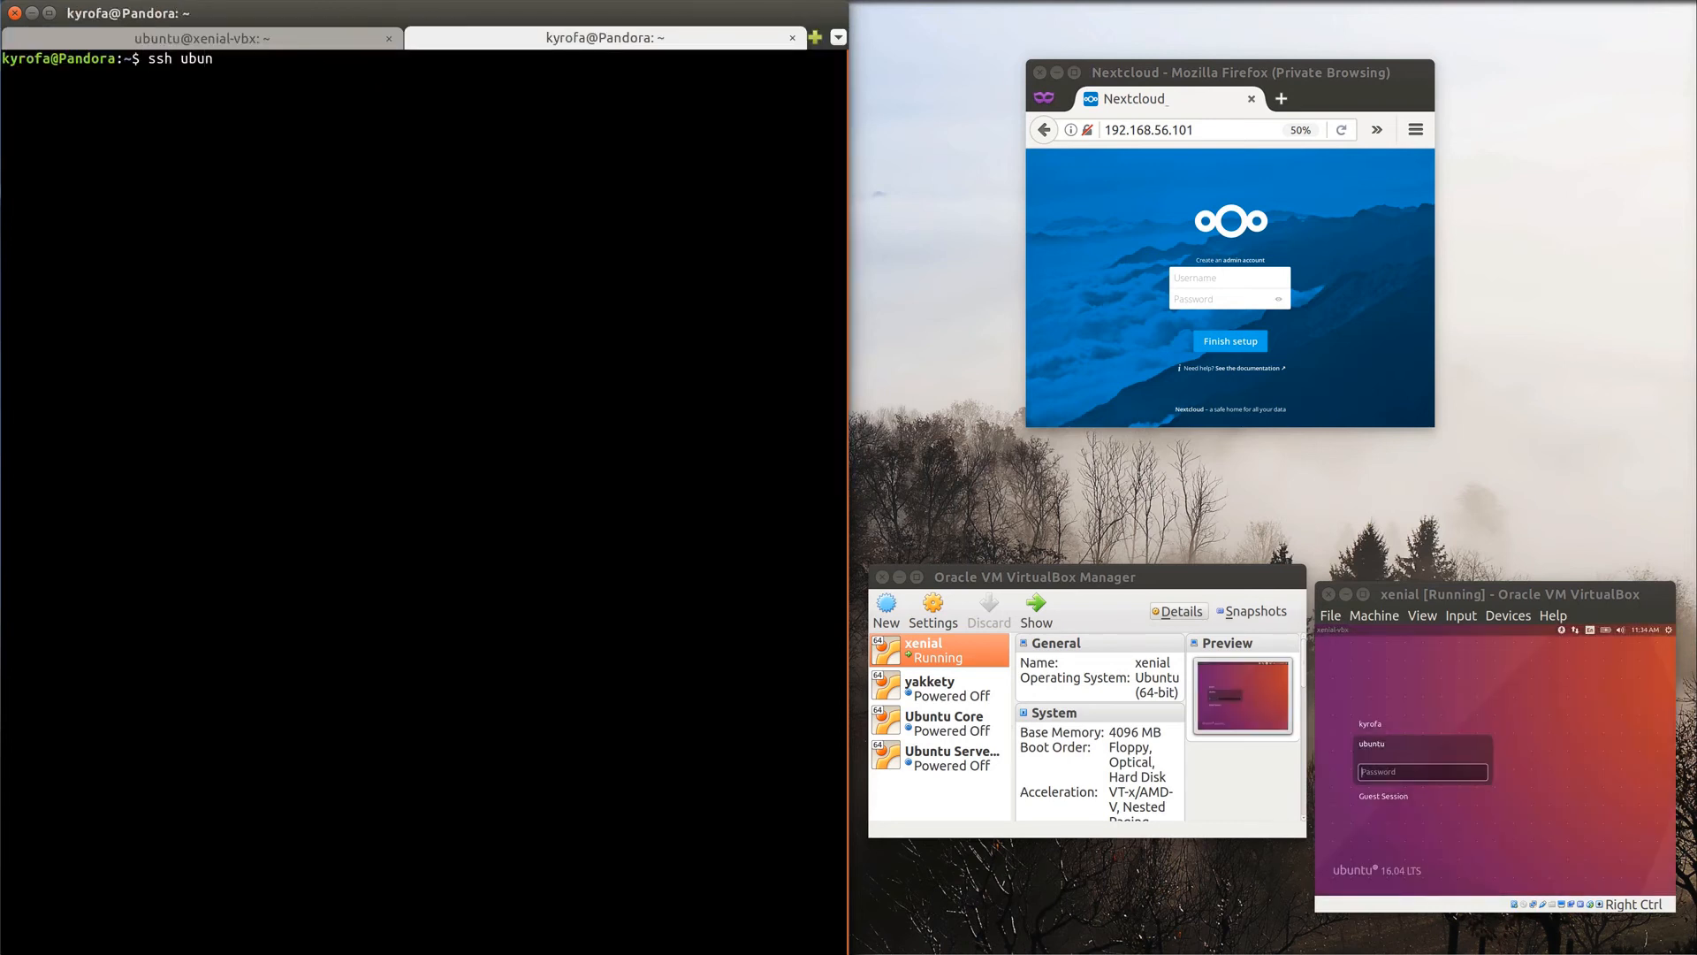
pyautogui.write('tu')
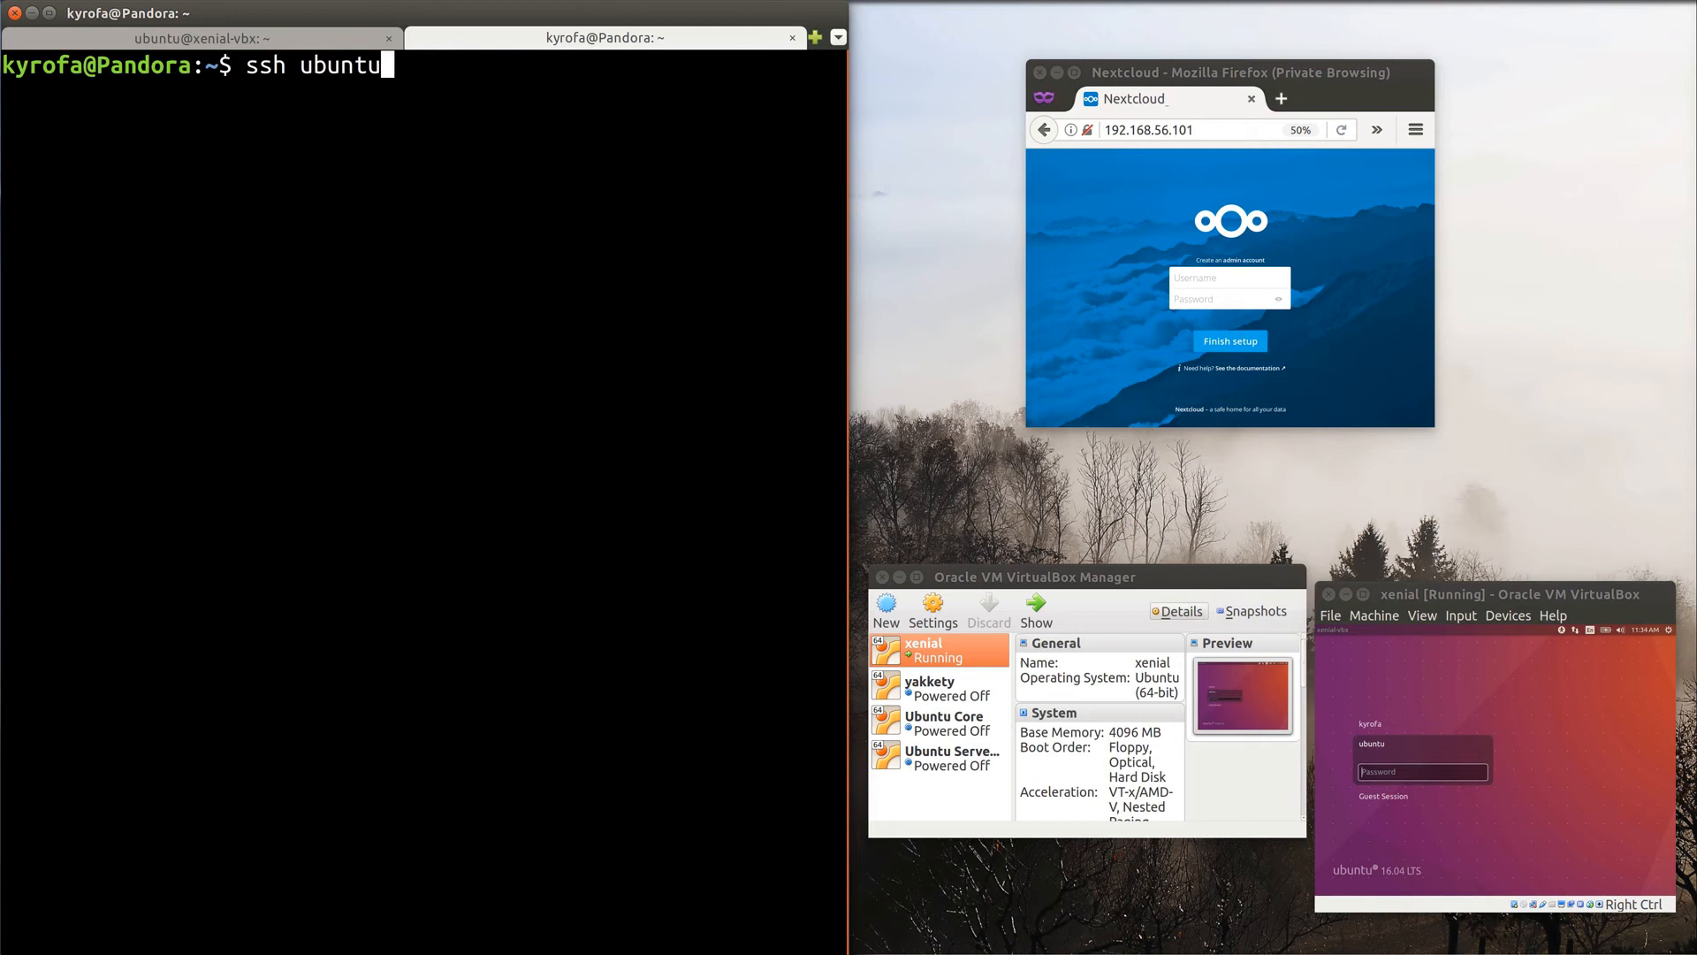
pyautogui.write('@192.168.56.101')
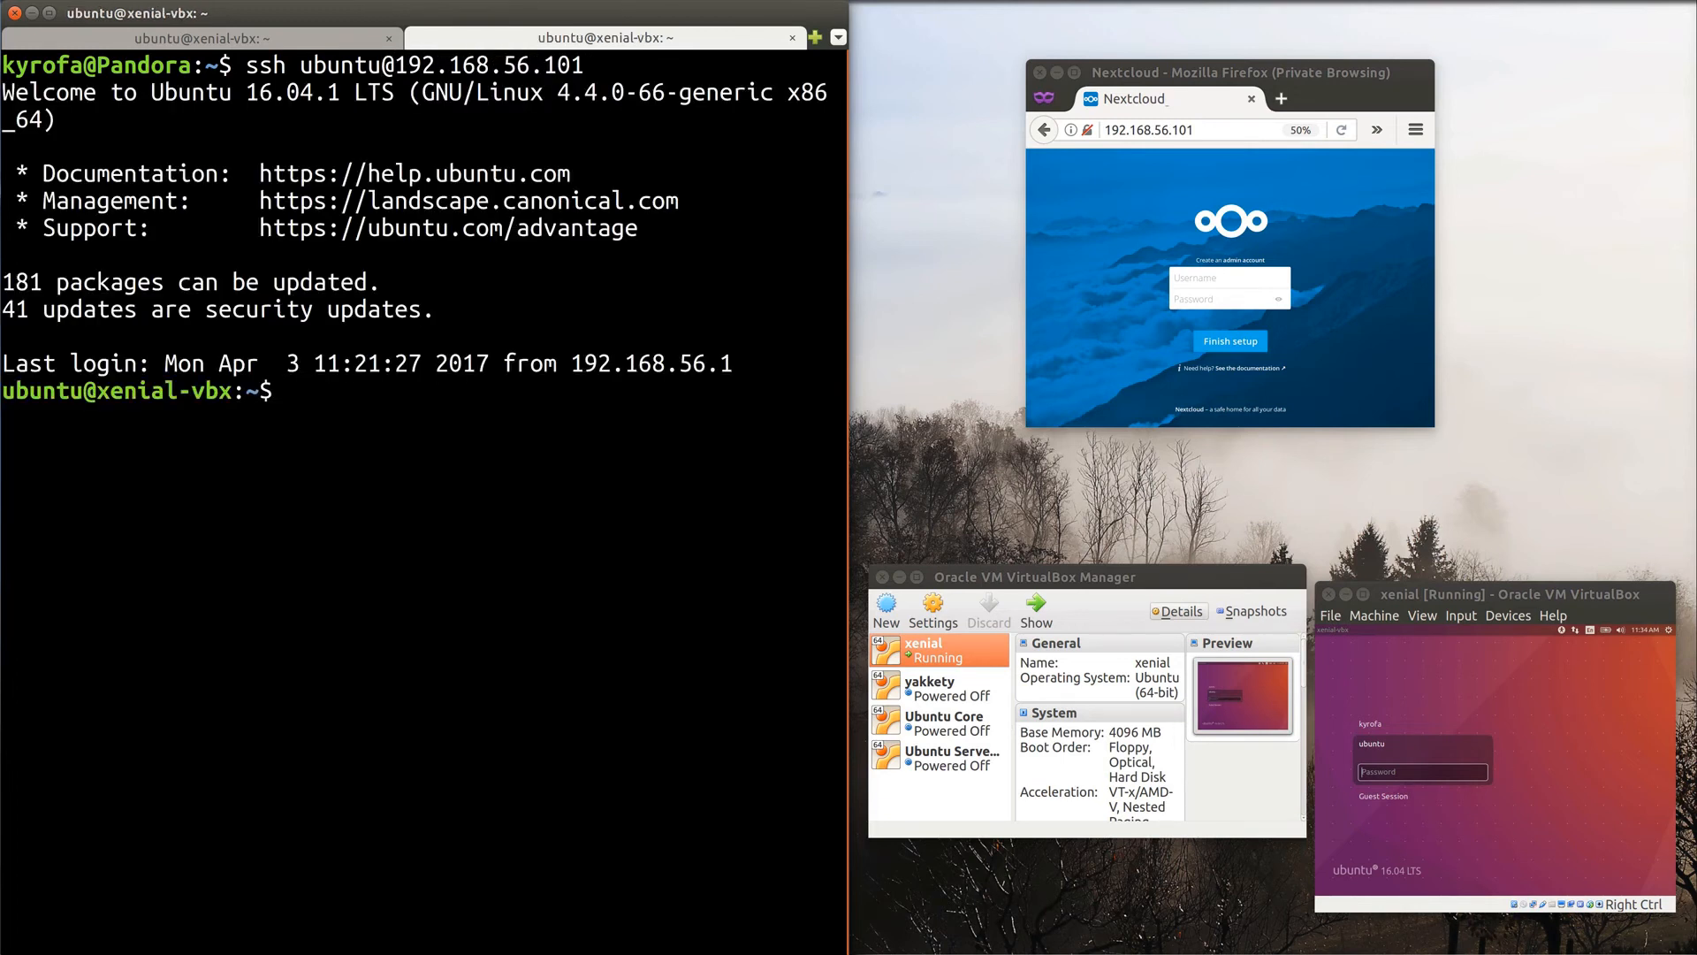
pyautogui.write('snap list')
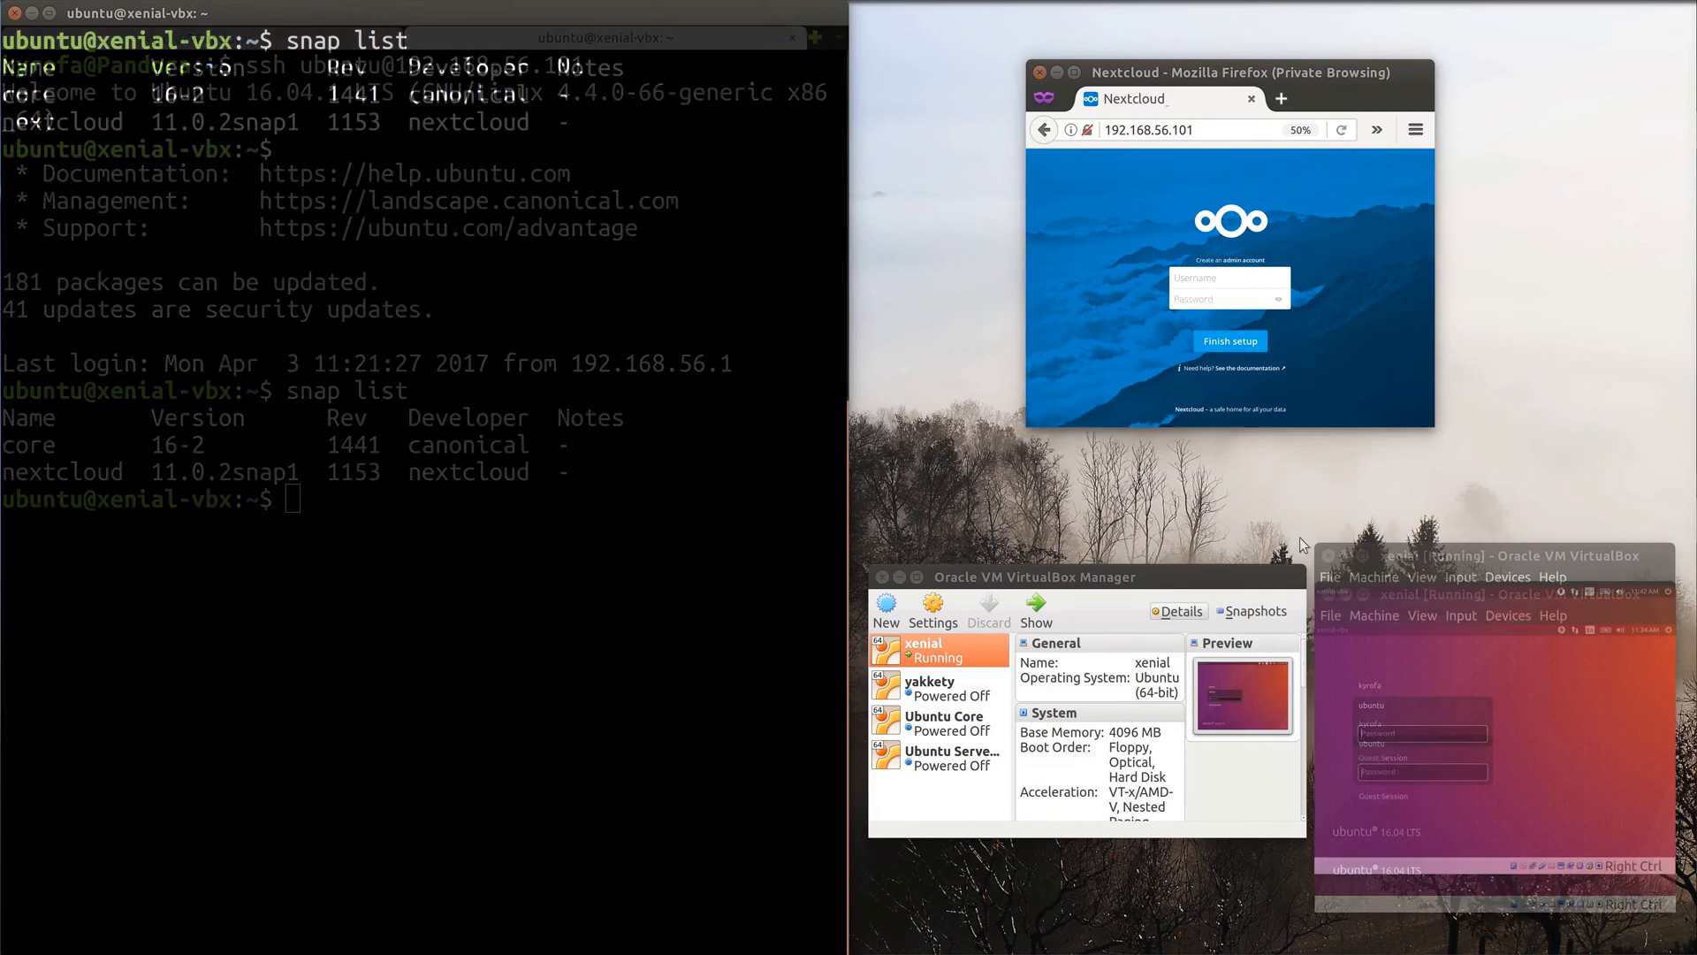
# - Run sudo snap refresh again and power off the VM while nextcloud services are stopping
pyautogui.write('sudo snap refresh')
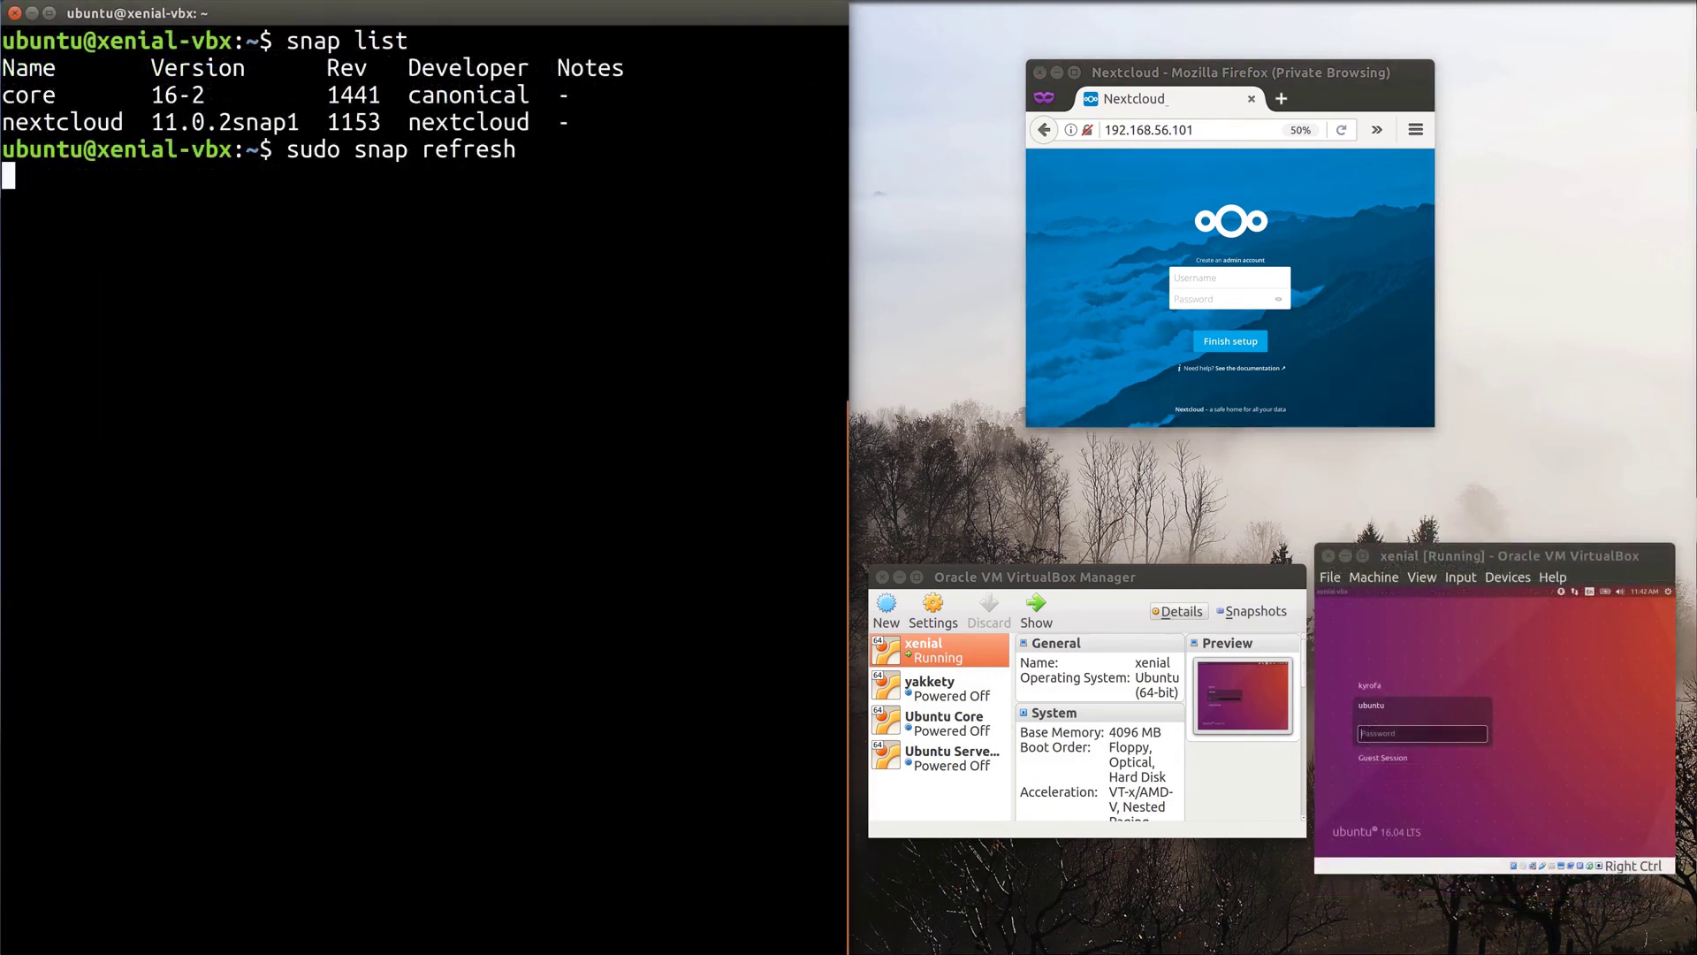
pyautogui.press('Return')
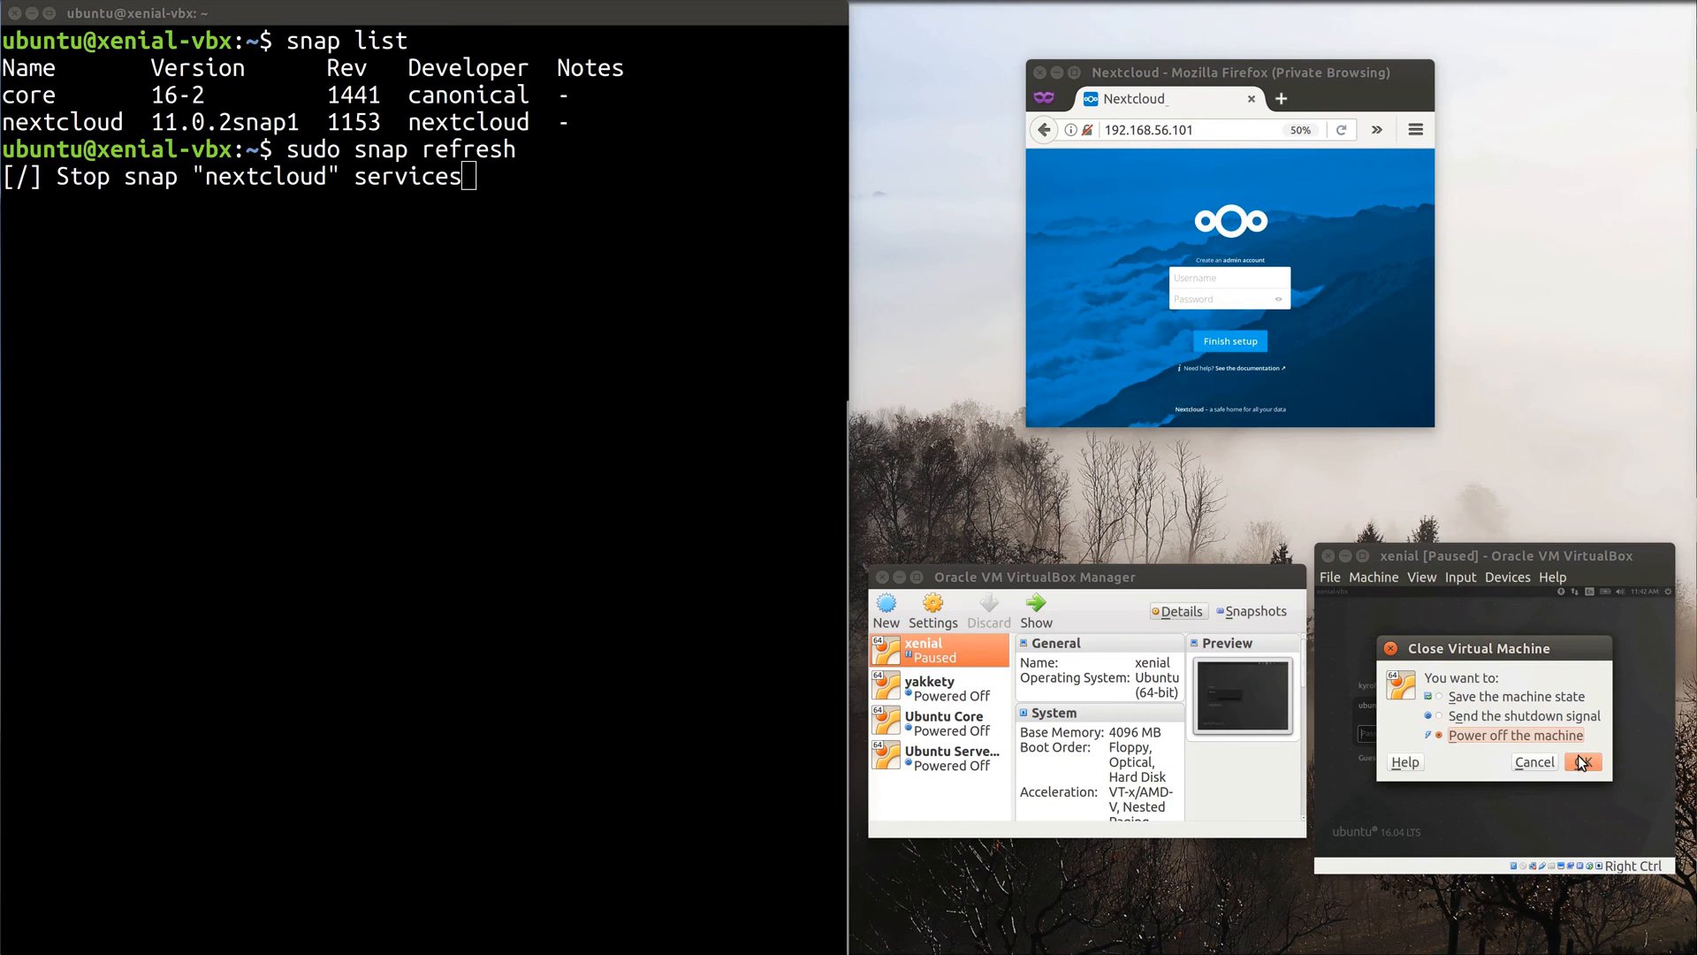
pyautogui.click(1584, 761)
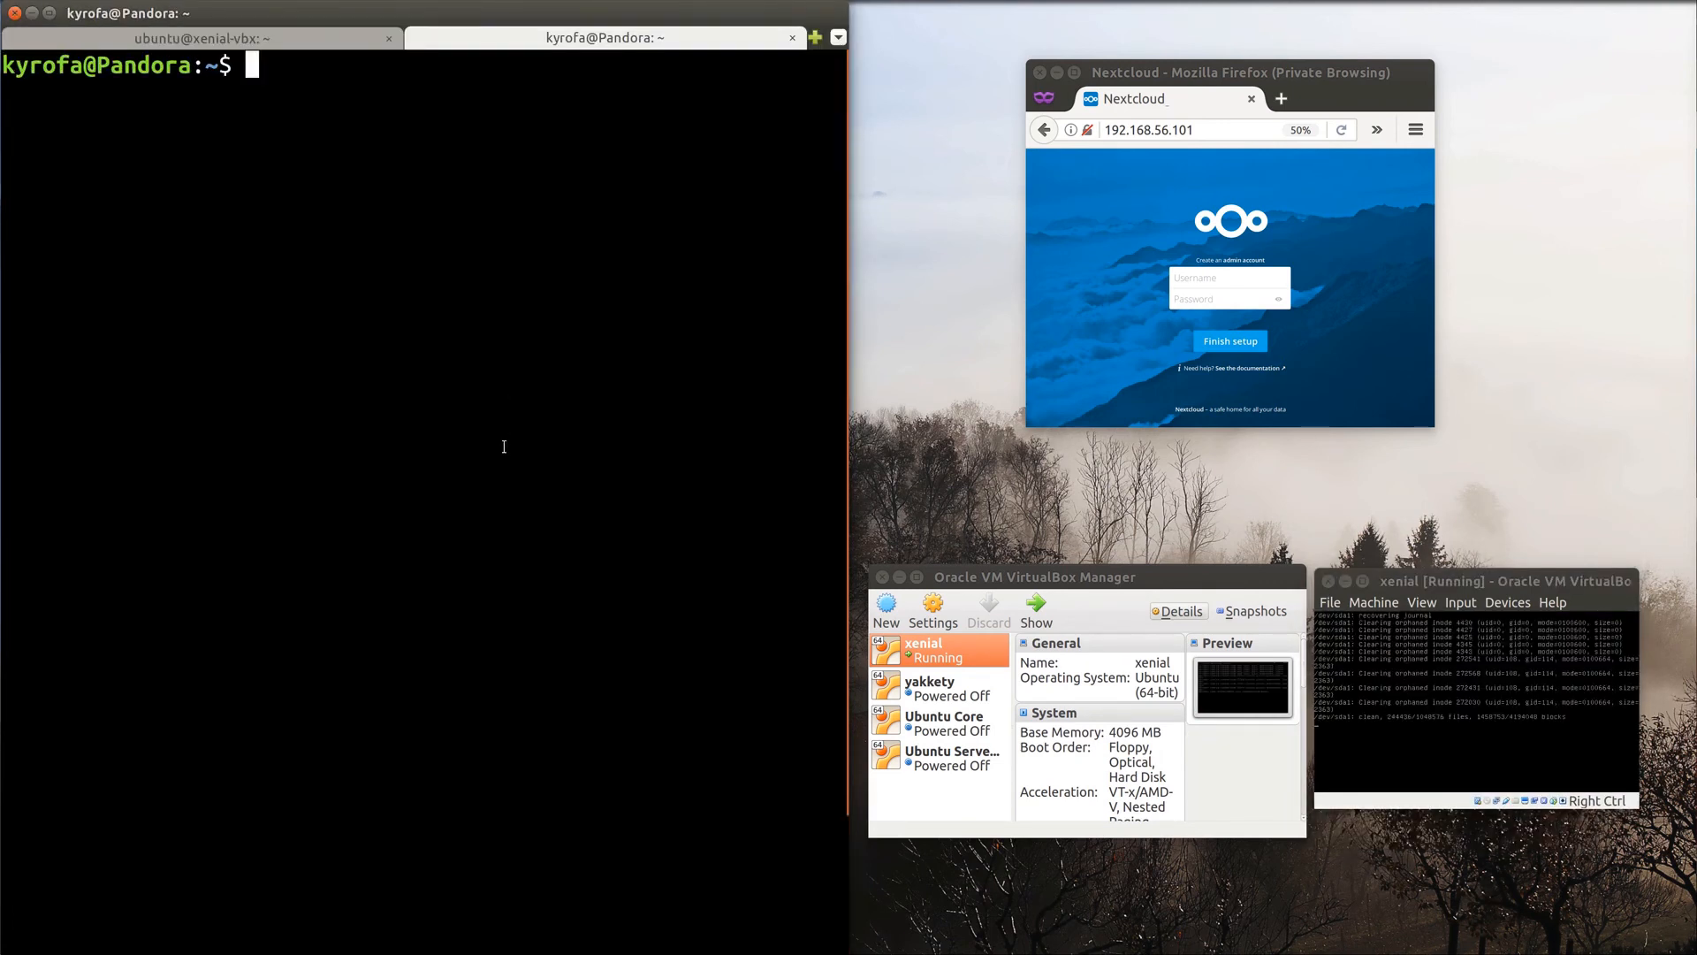
pyautogui.write('ssh ubuntu@192.168.56.101')
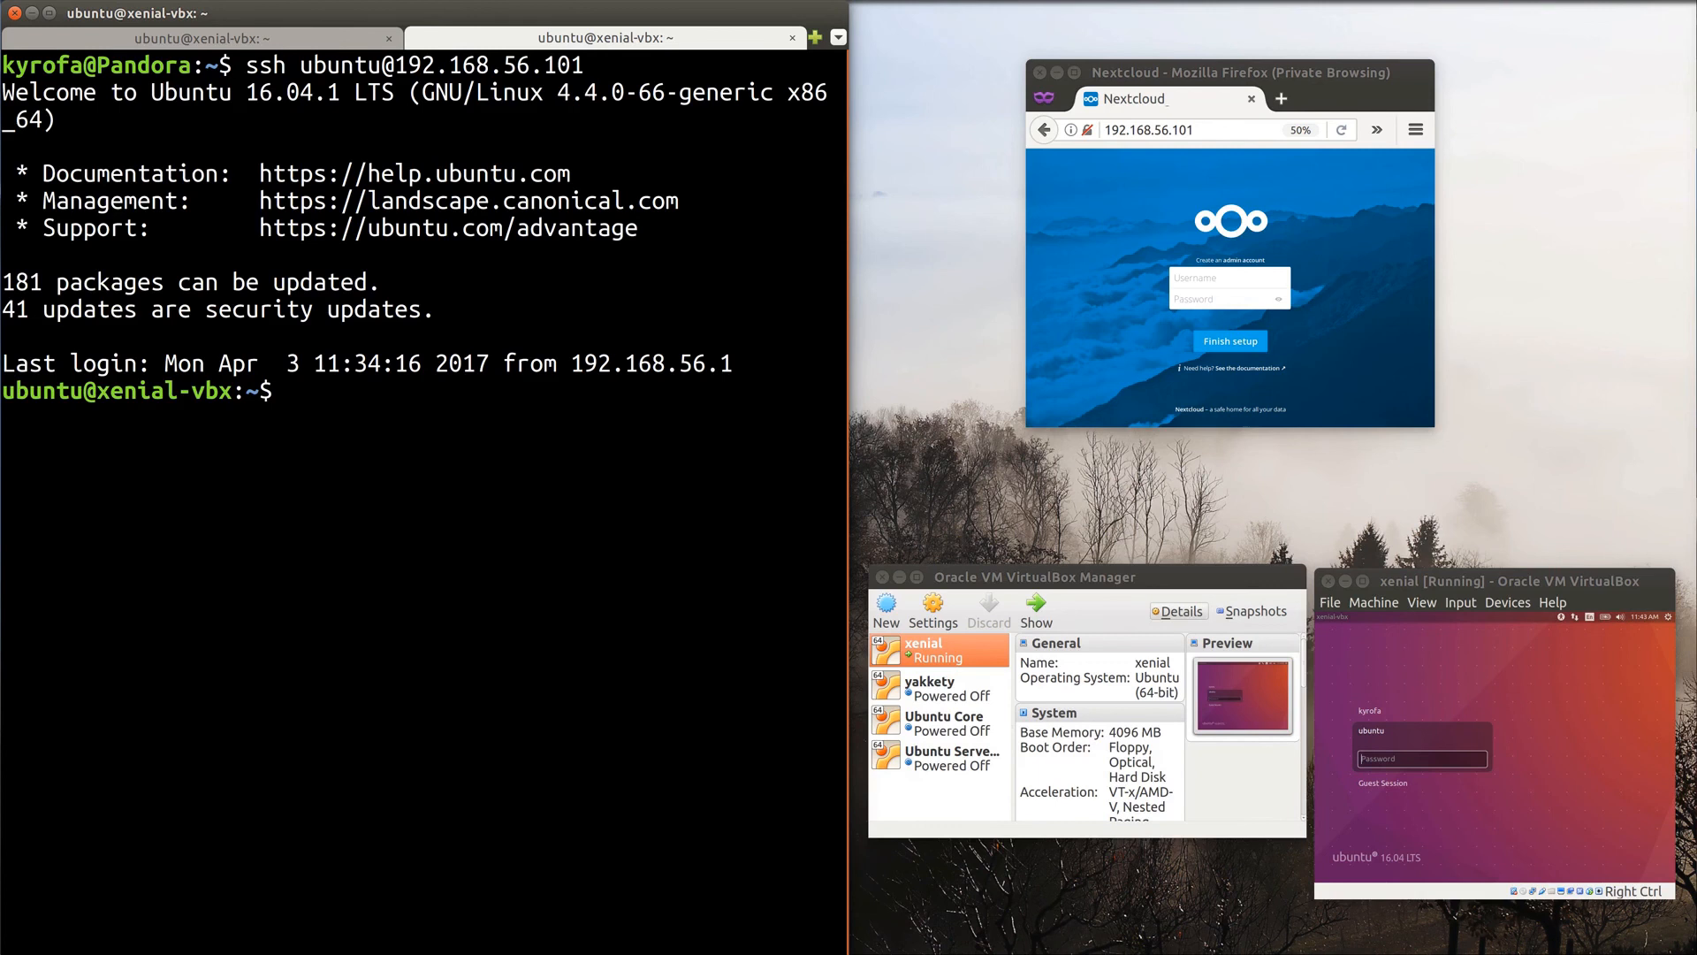
pyautogui.write('snap list')
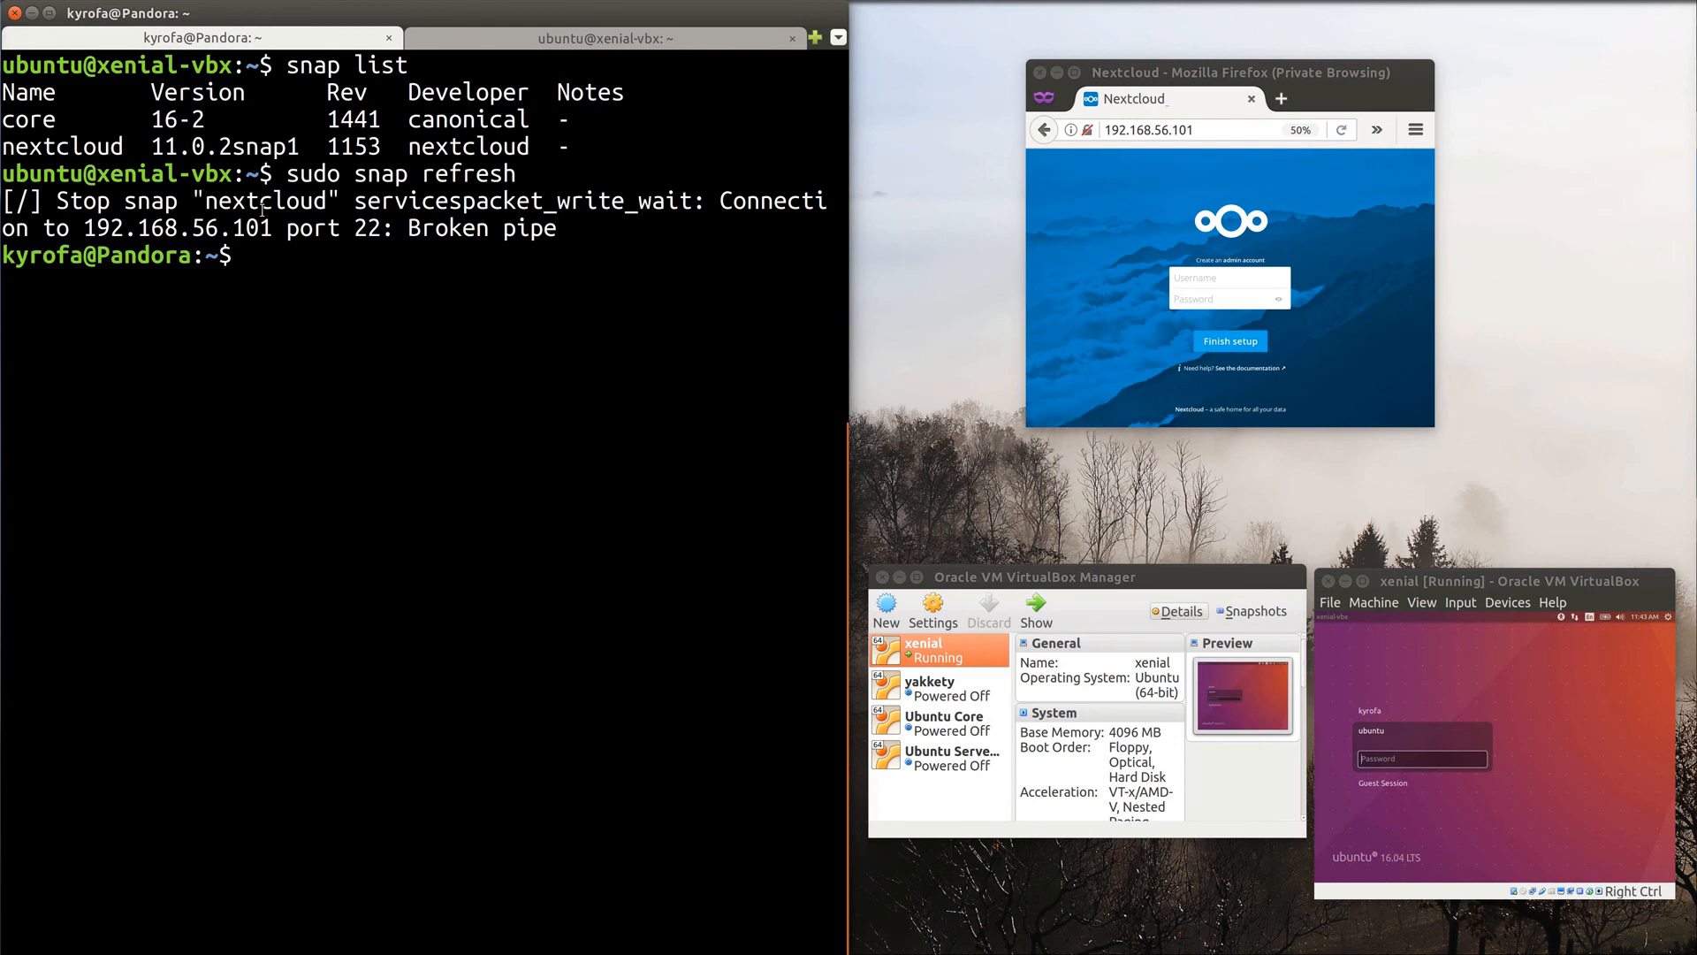
pyautogui.click(616, 39)
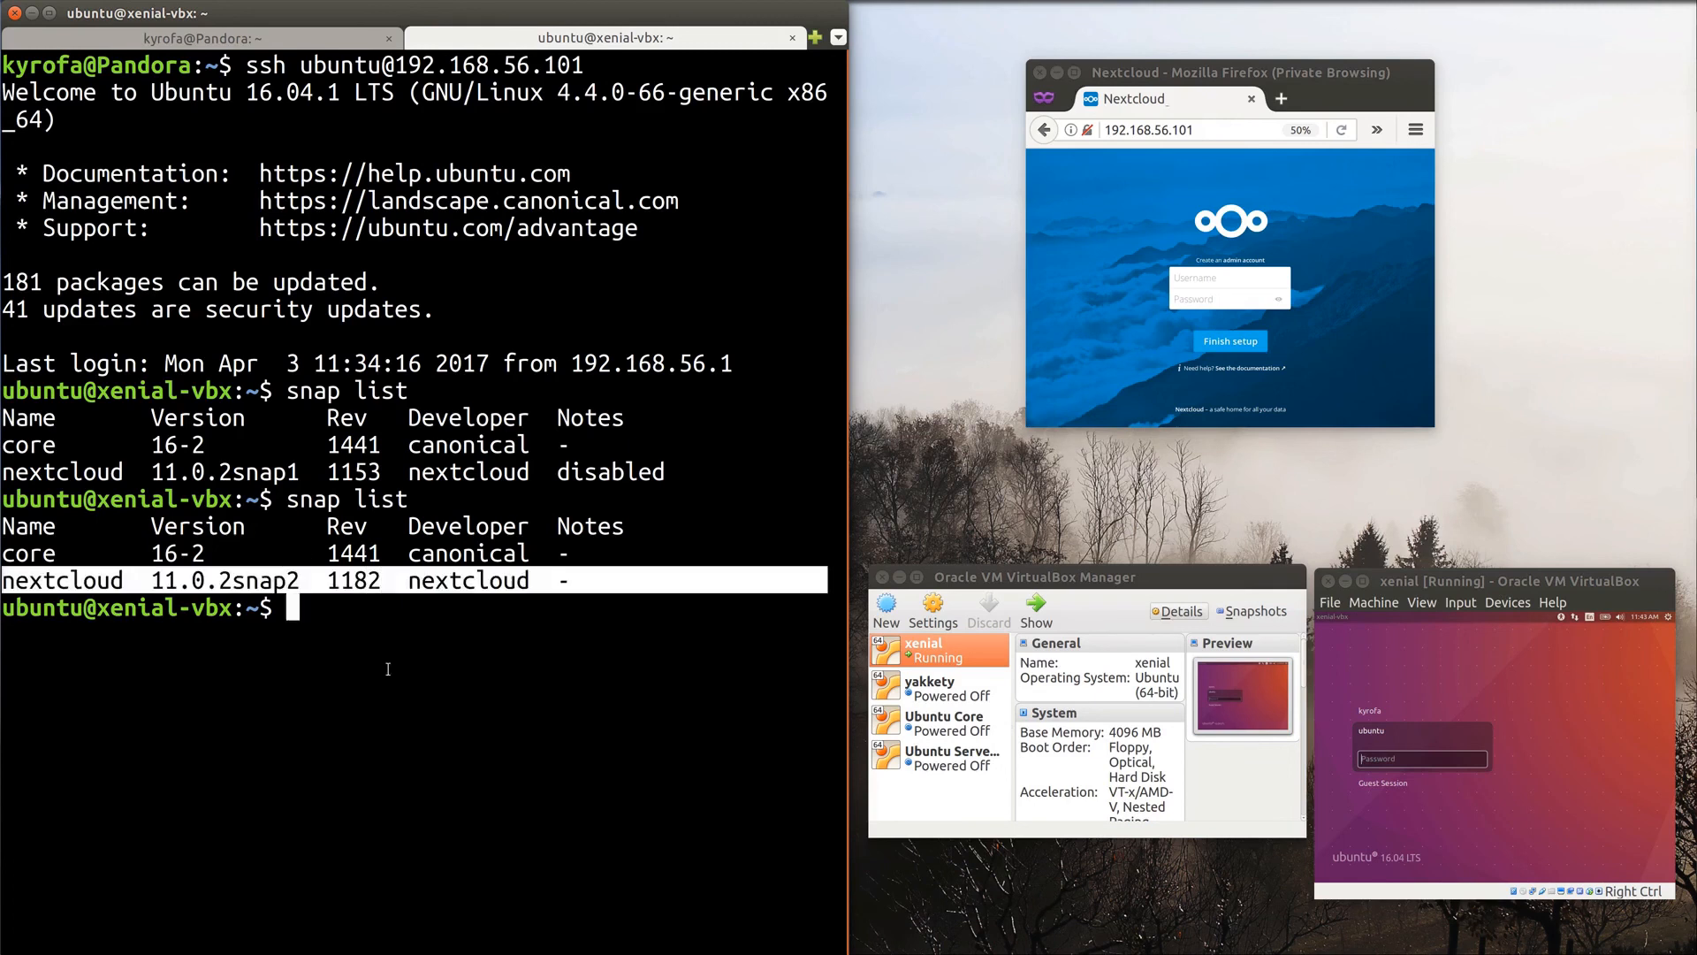
pyautogui.write('sn')
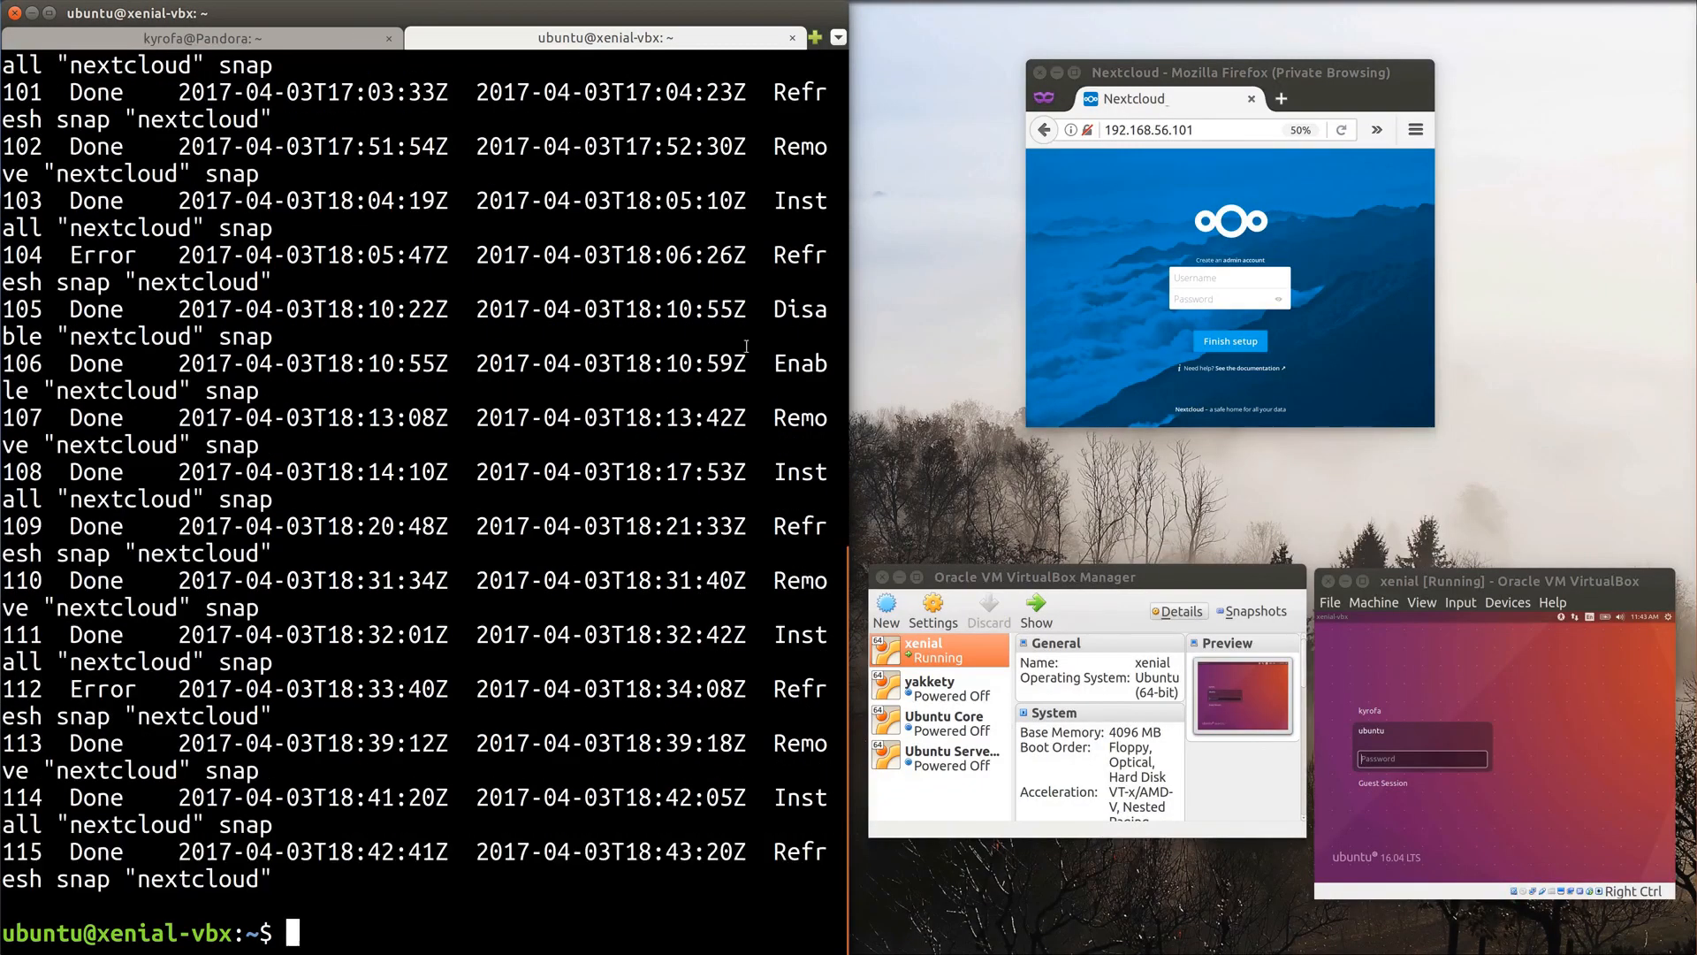
pyautogui.moveTo(1342, 131)
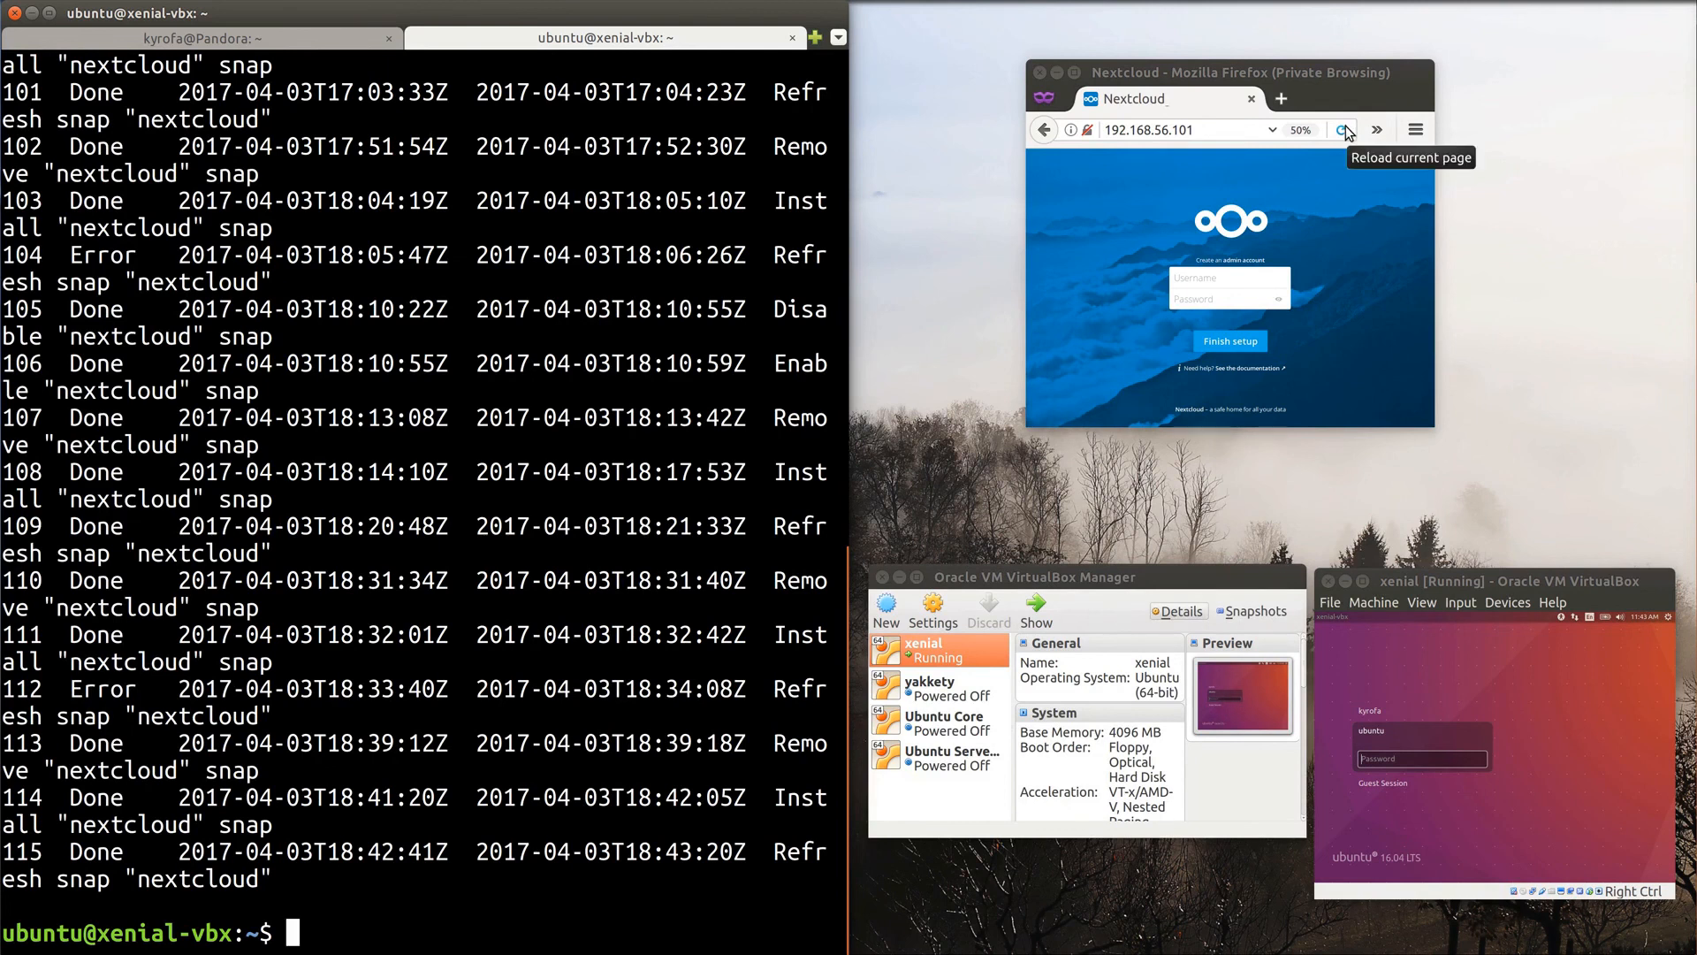
# - Reload the Nextcloud page at 192.168.56.101 in Firefox after the refresh
pyautogui.click(1341, 129)
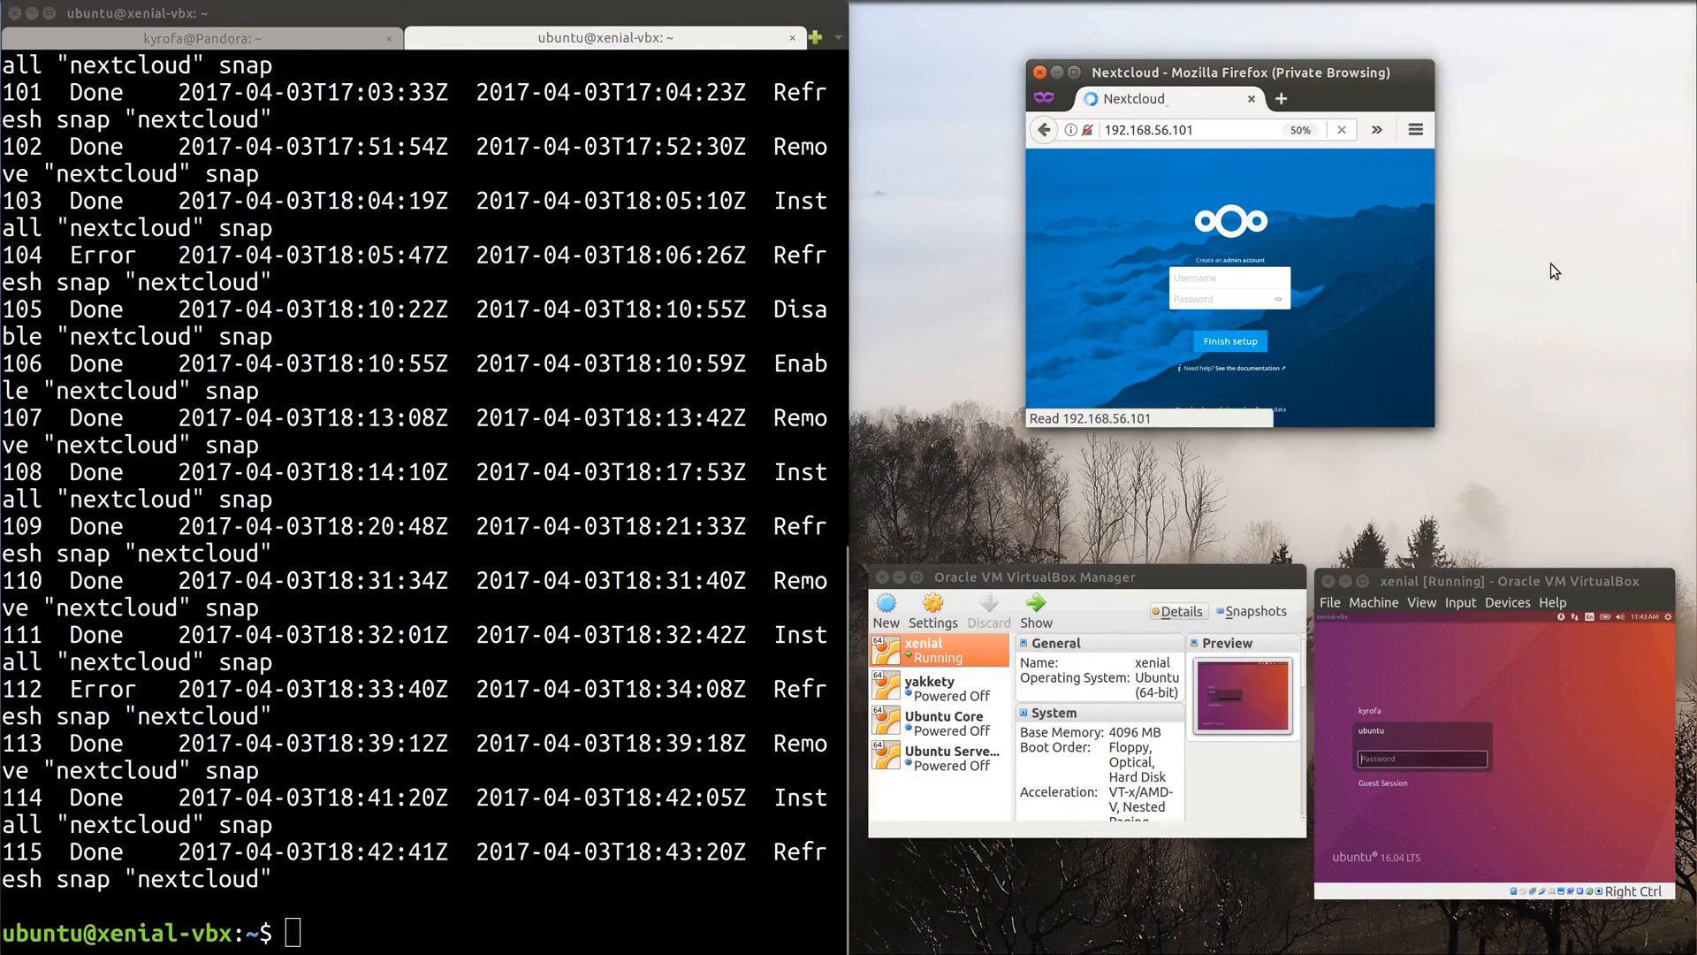